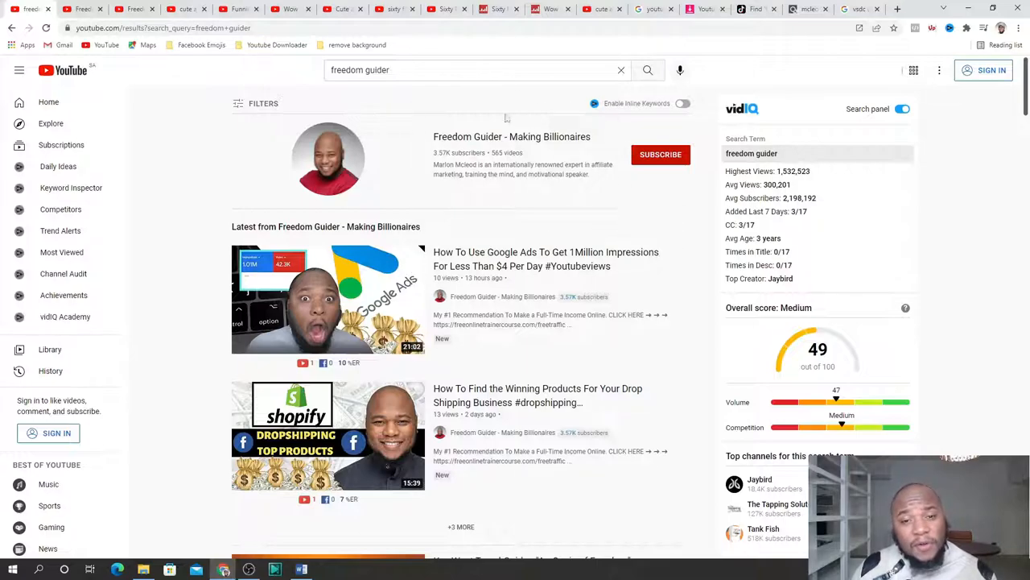
mouse_move(457, 222)
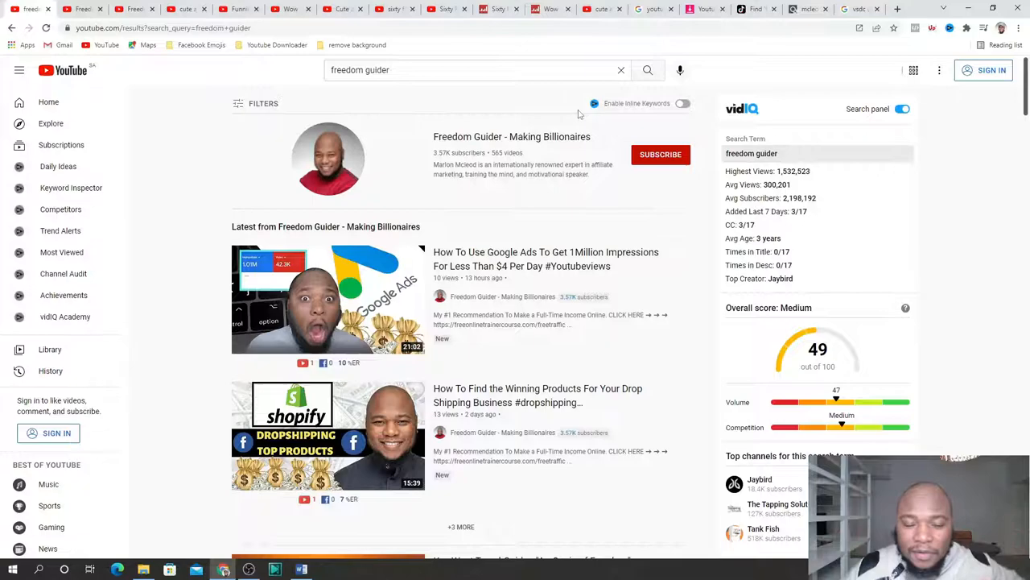
mouse_move(507, 160)
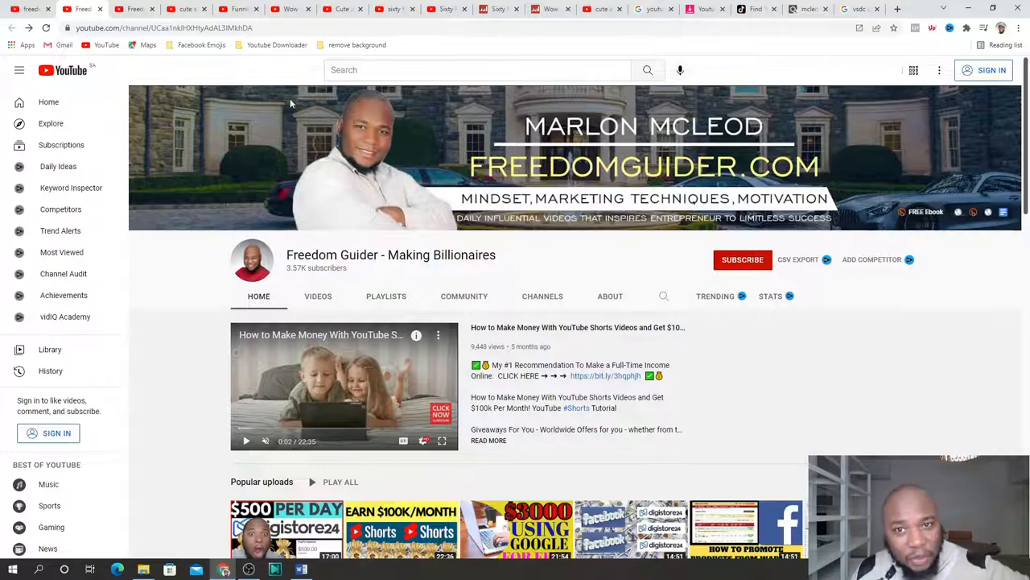
Scroll the Freedom Guider channel Home tab down to its Popular uploads and Uploads
scroll(down, 3)
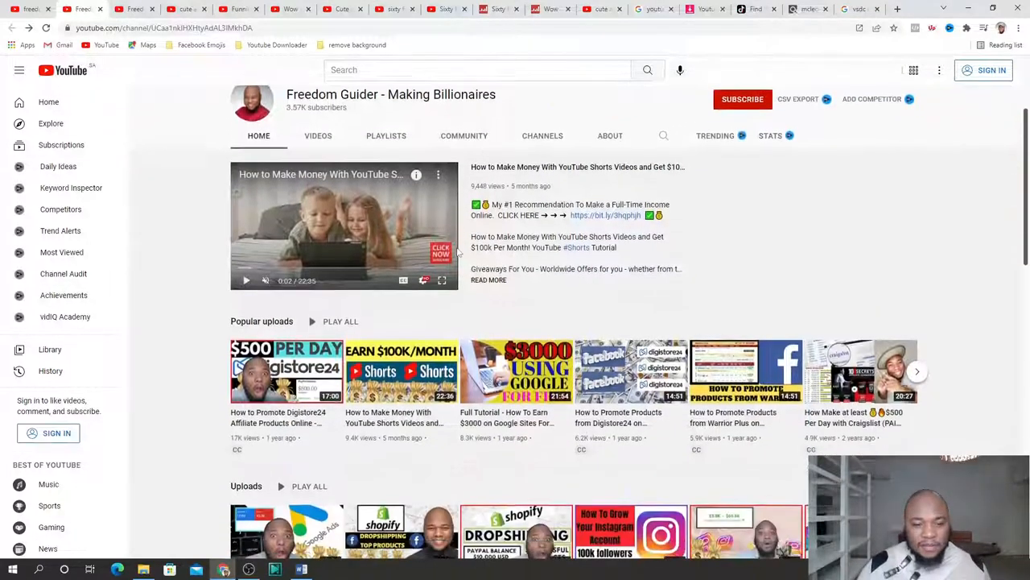
scroll(down, 3)
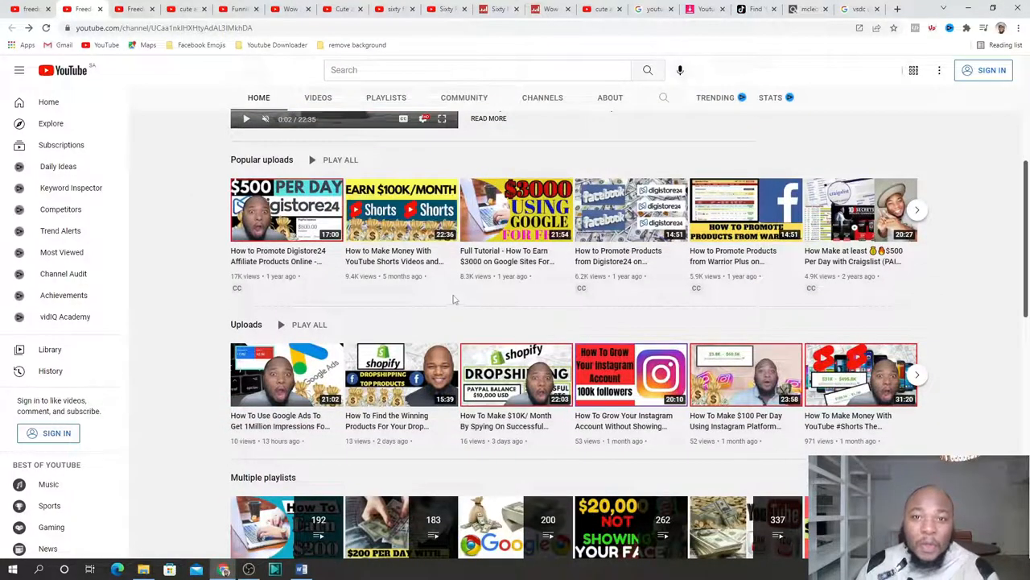
mouse_move(400, 209)
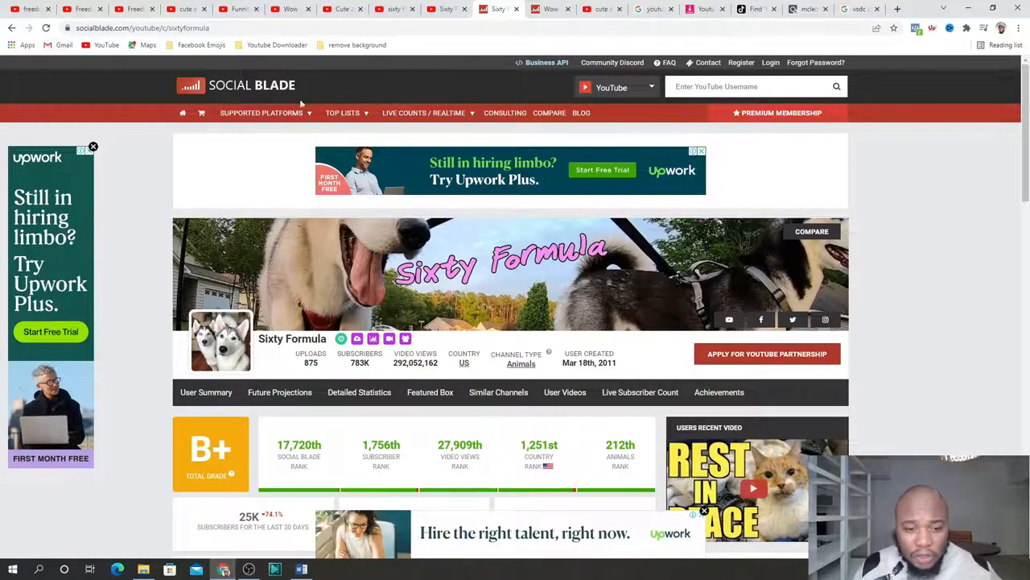
Review the Sixty Formula stats, then switch to and scroll the Wow Animals channel statistics
scroll(down, 3)
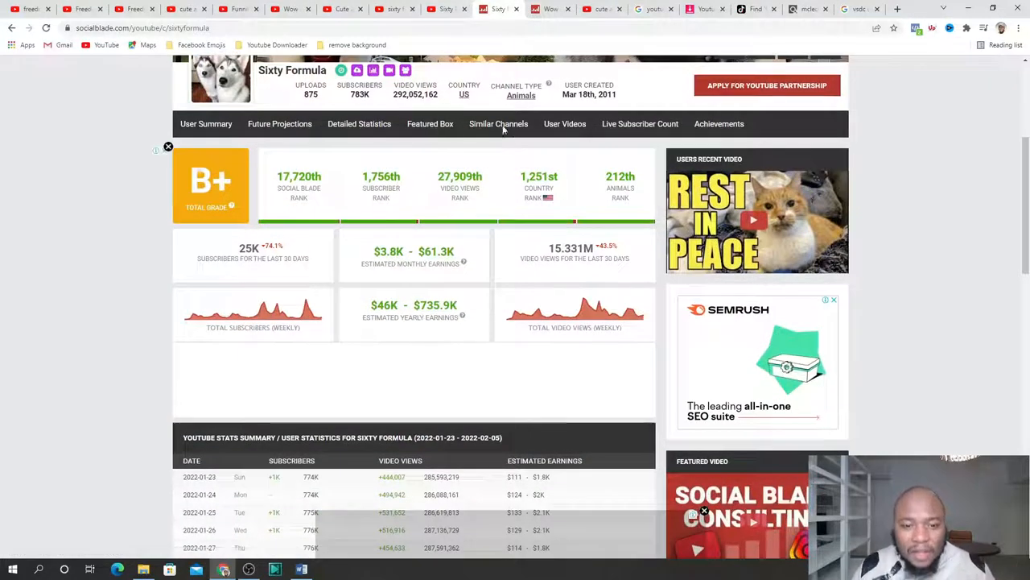
click(550, 8)
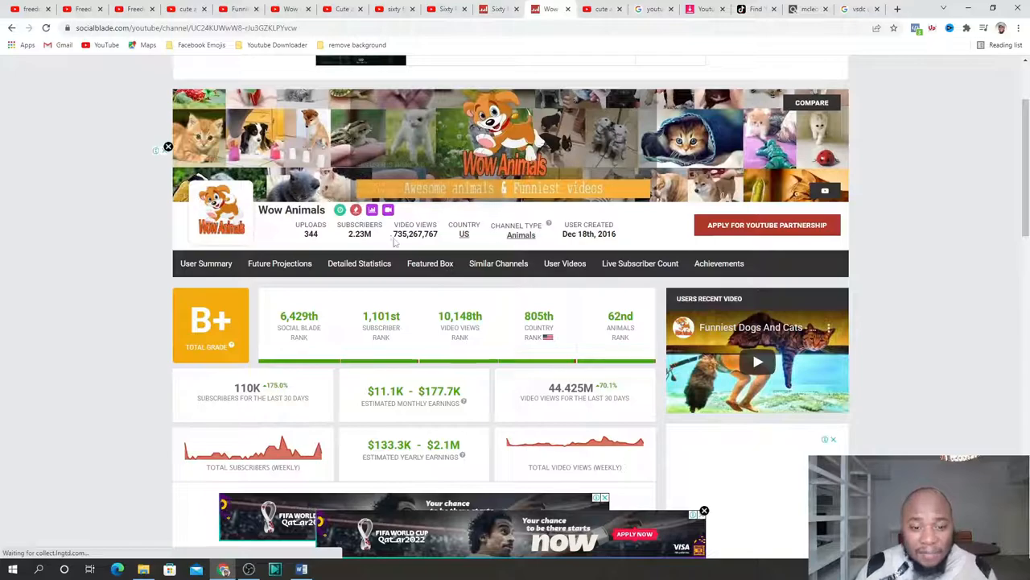
scroll(down, 3)
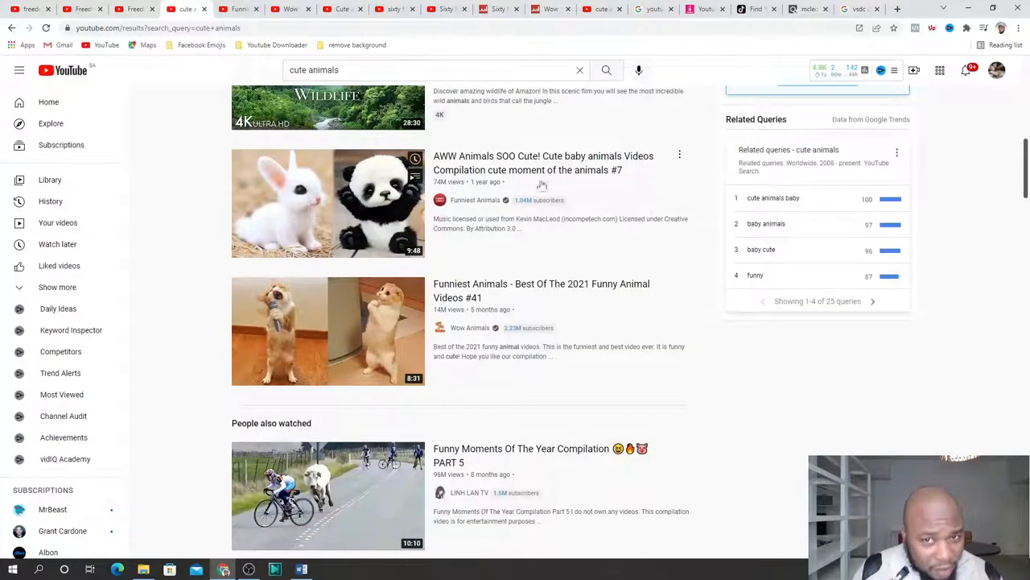
mouse_move(379, 238)
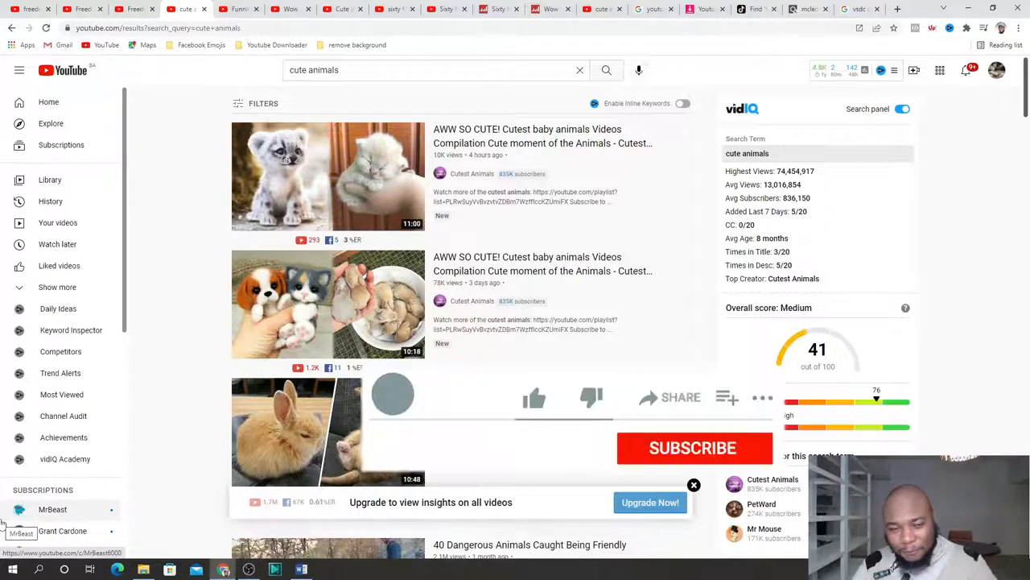
click(535, 397)
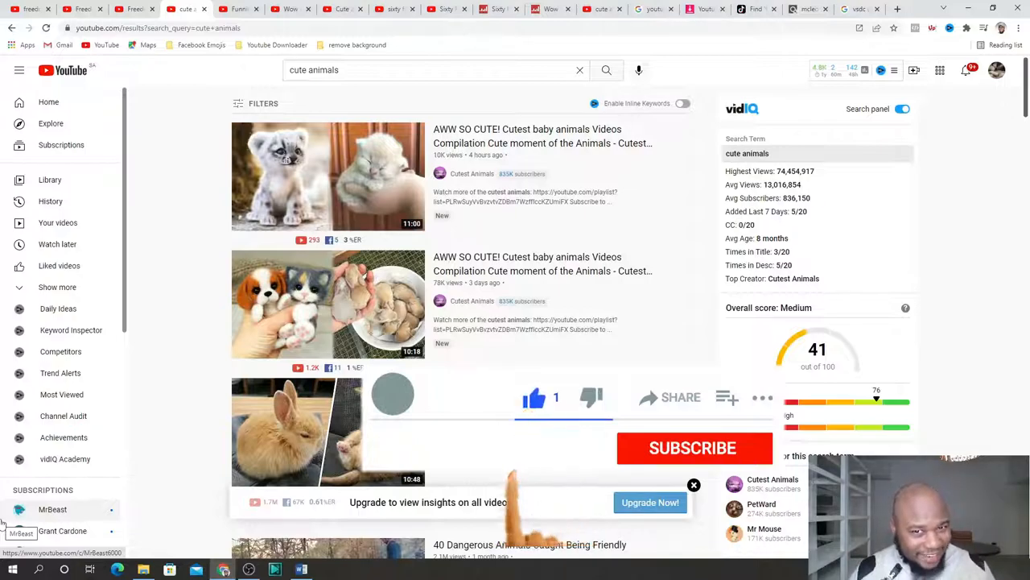
click(693, 447)
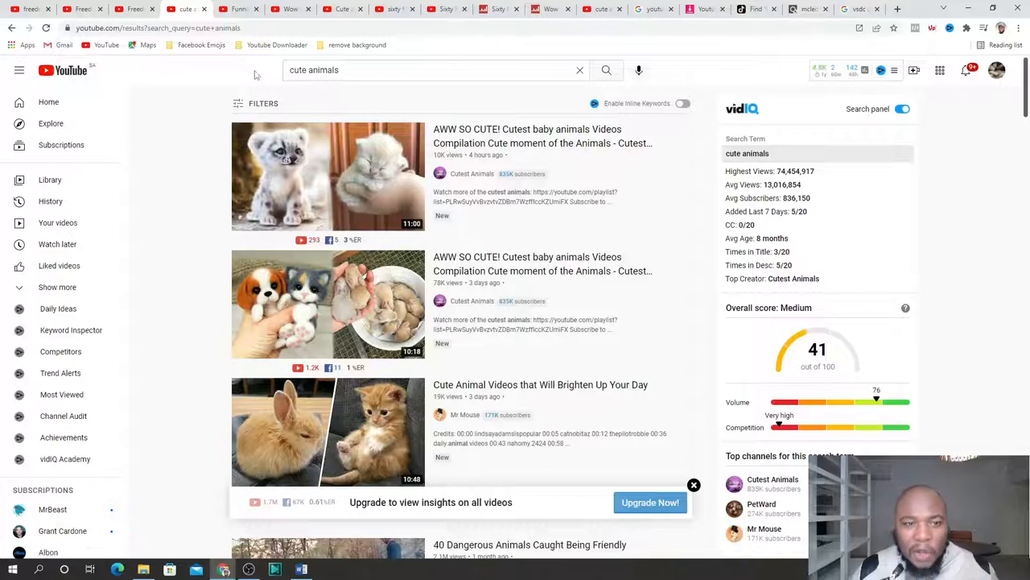
mouse_move(246, 103)
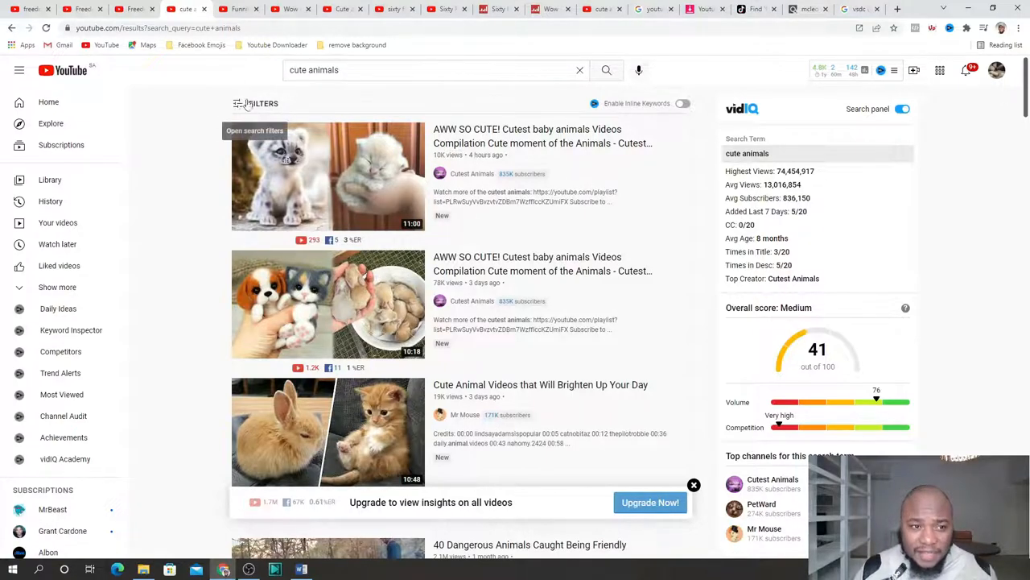
Expand the Filters panel above the cute animals results and browse its options
click(256, 103)
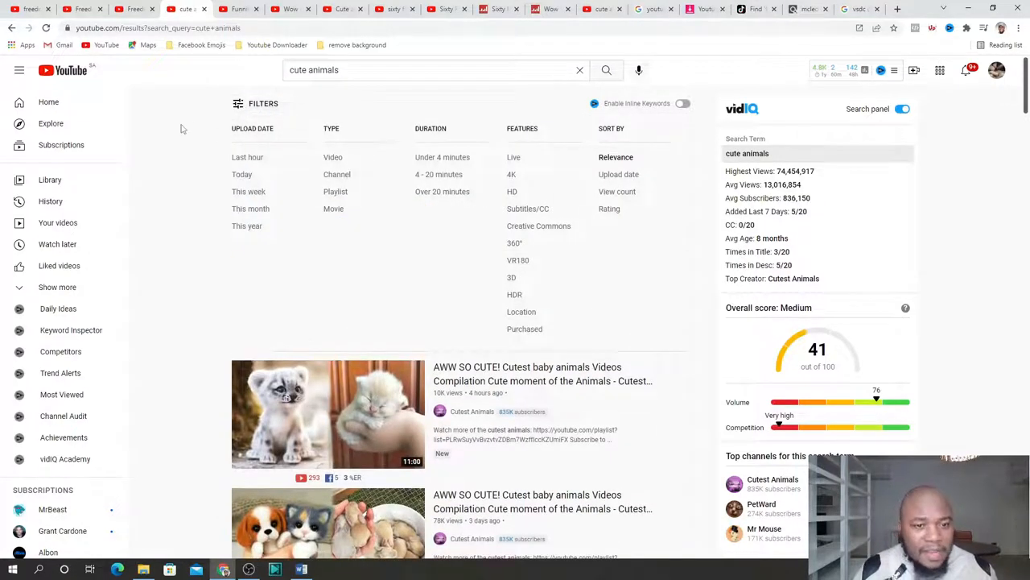
mouse_move(540, 234)
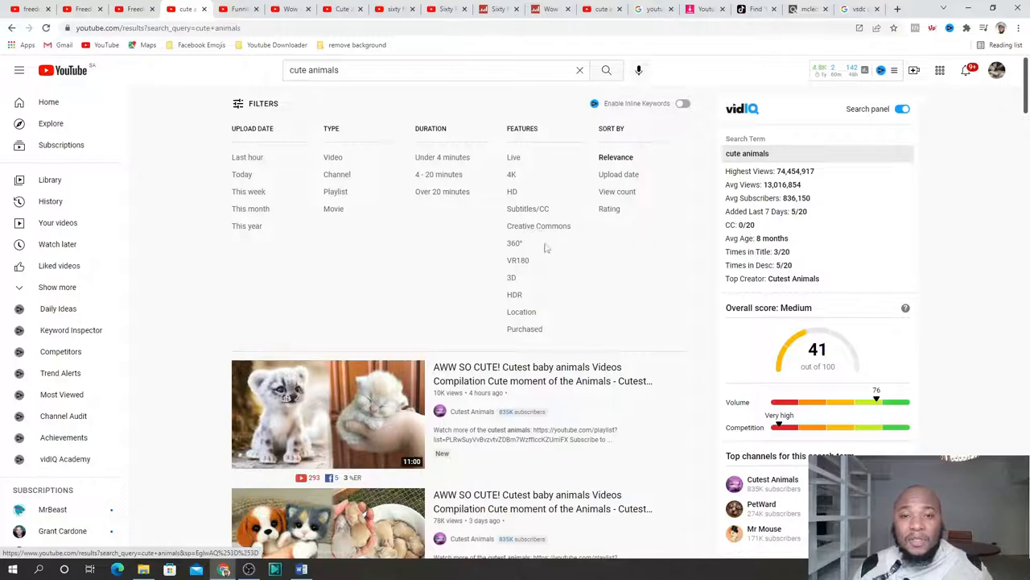
mouse_move(517, 260)
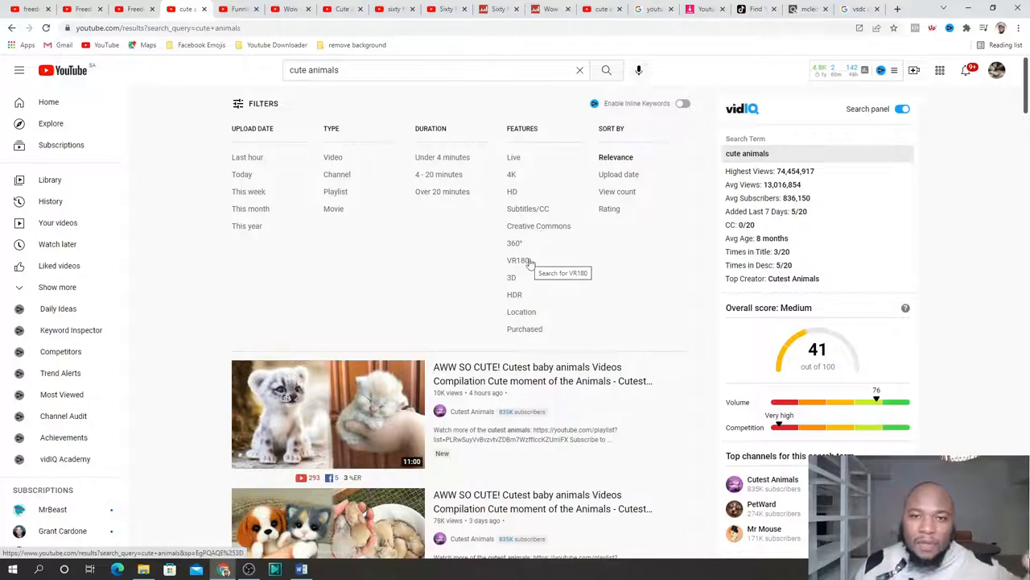
mouse_move(533, 217)
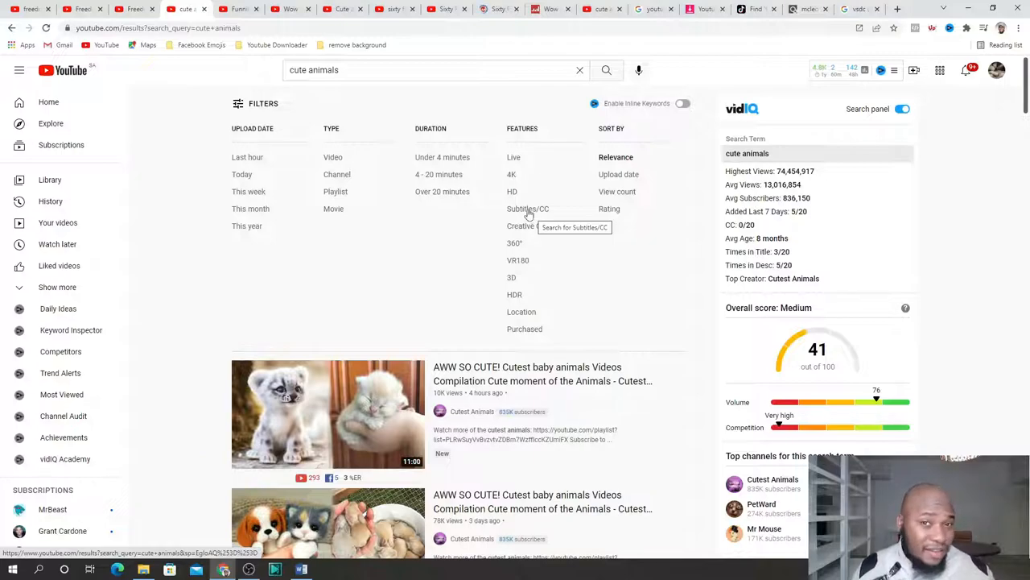
mouse_move(539, 226)
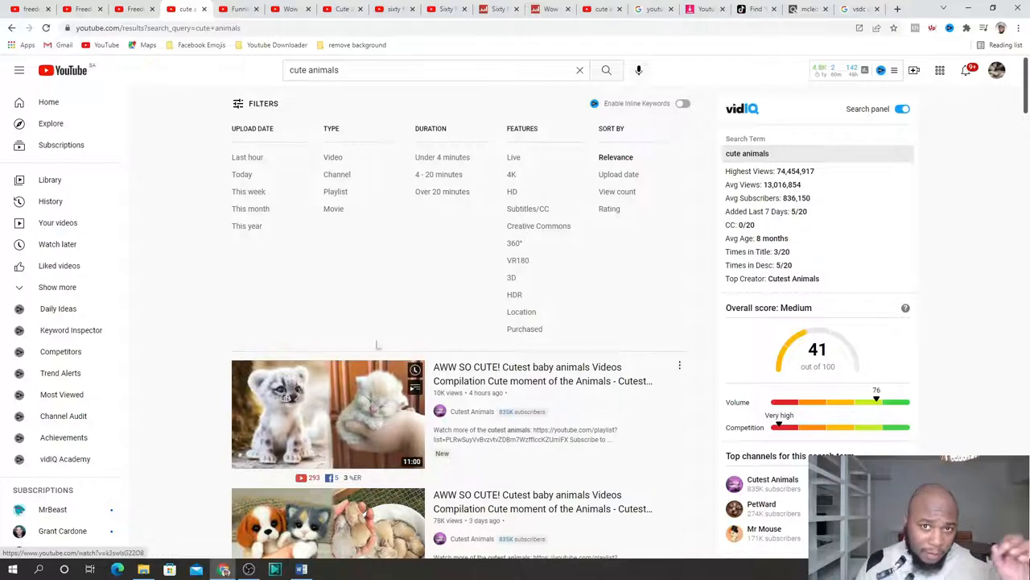
scroll(down, 3)
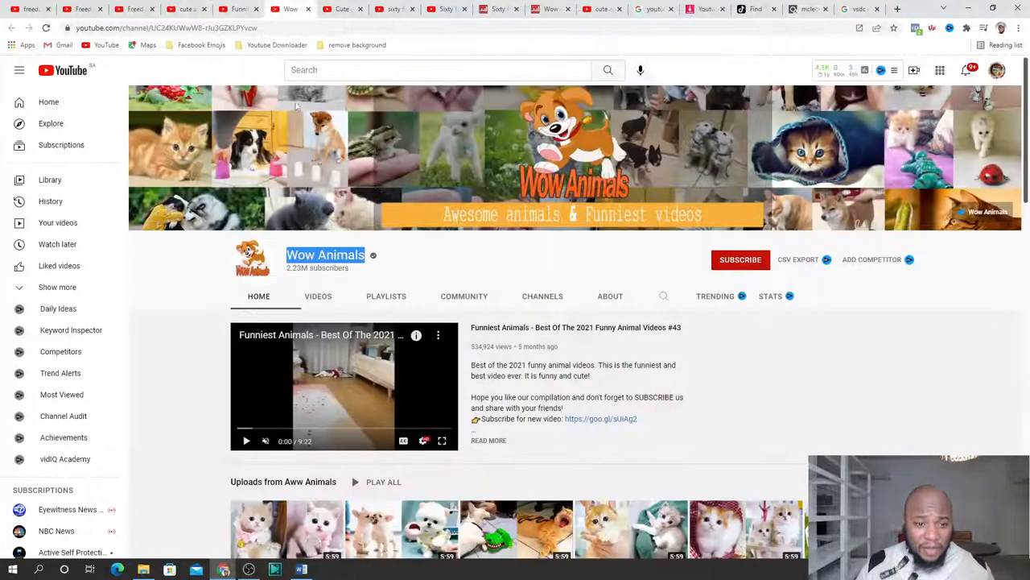
Scroll down the Wow Animals Home tab through Uploads from Aww Animals and Uploads
scroll(down, 3)
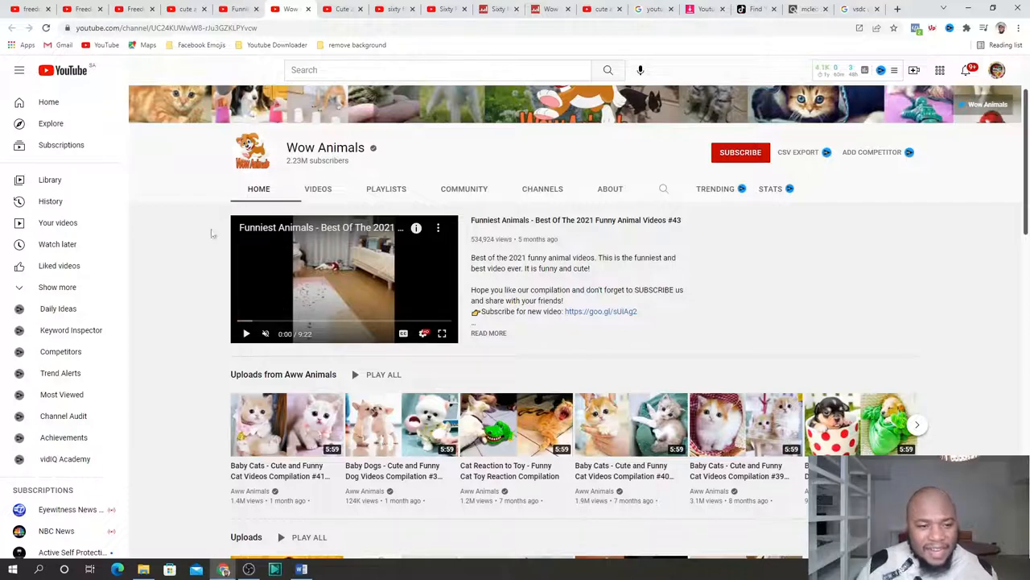
scroll(down, 3)
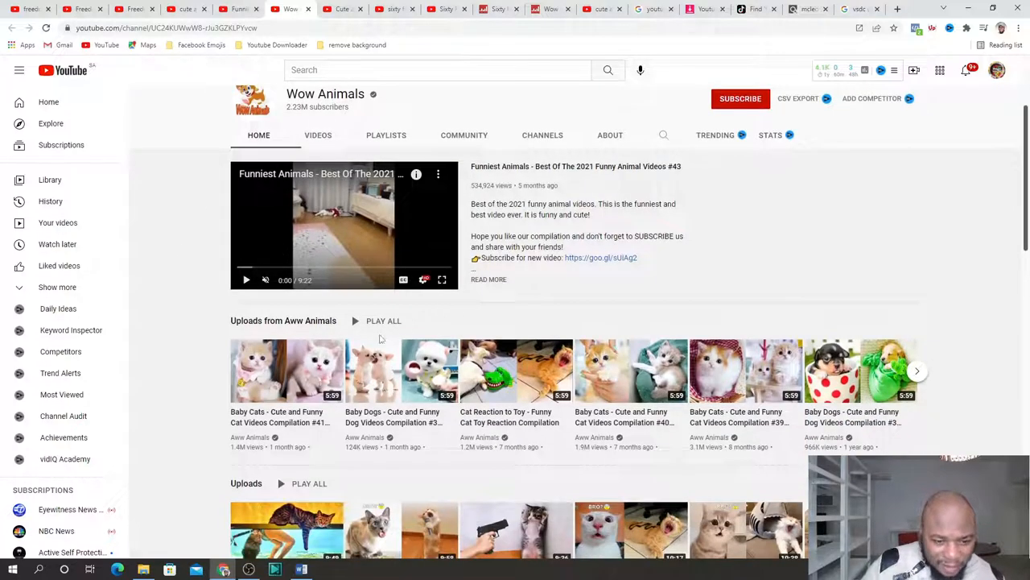
scroll(down, 3)
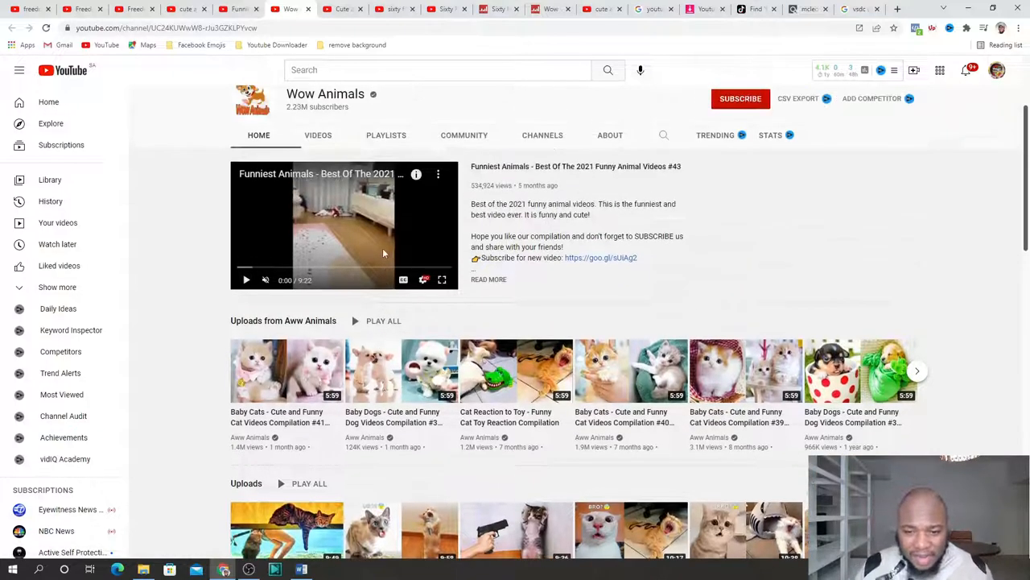
scroll(down, 3)
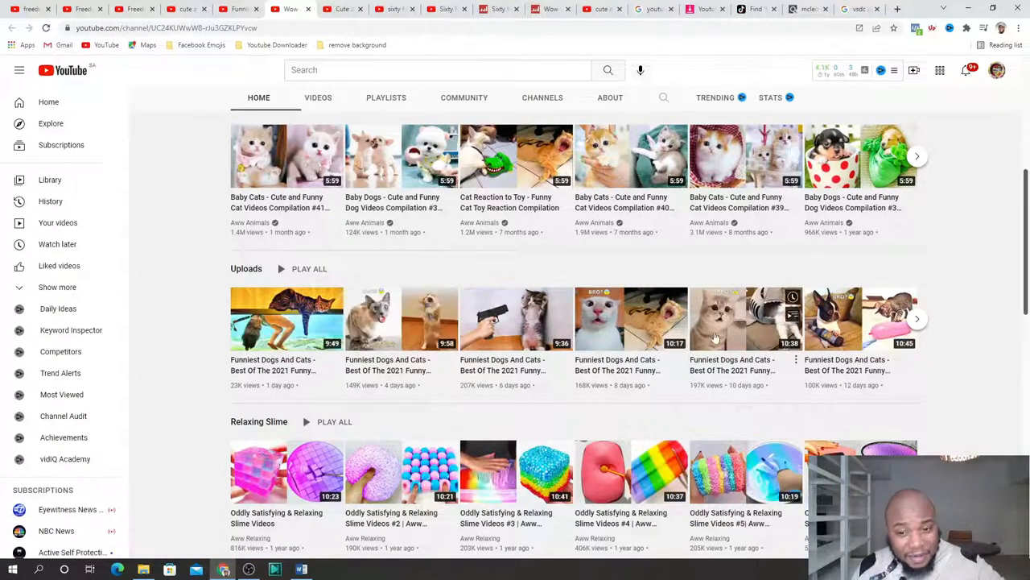
scroll(down, 3)
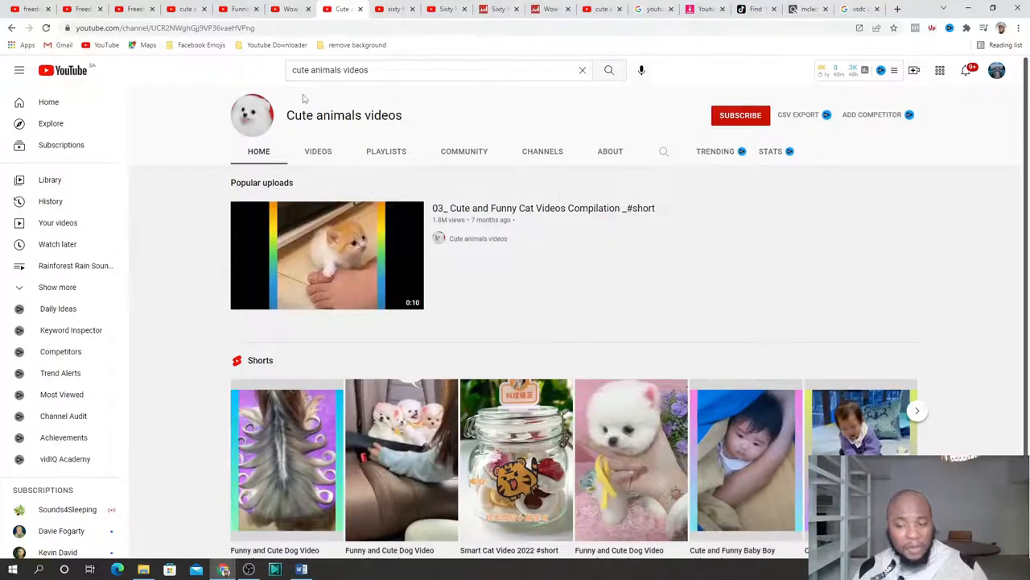
mouse_move(428, 103)
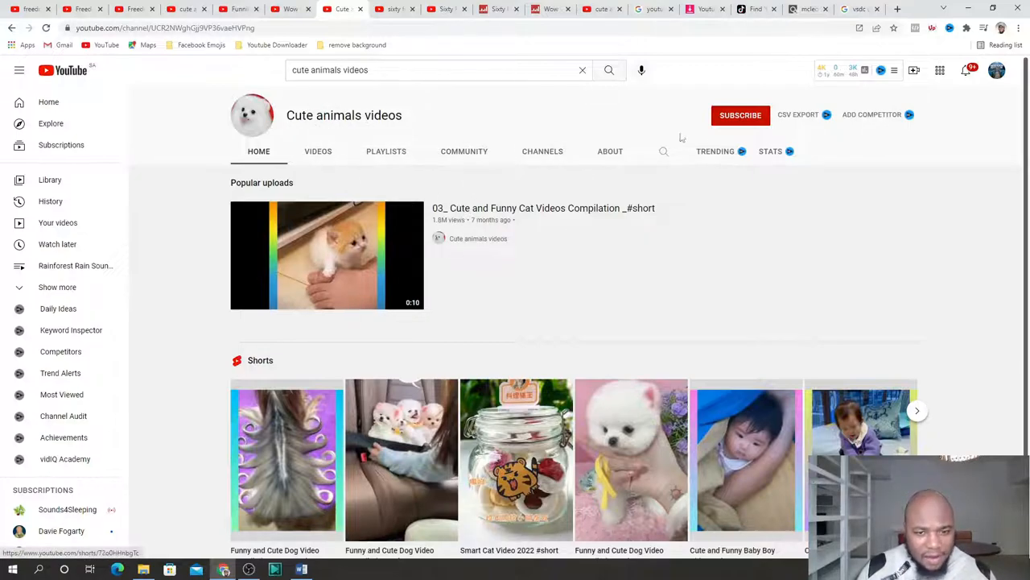
click(610, 152)
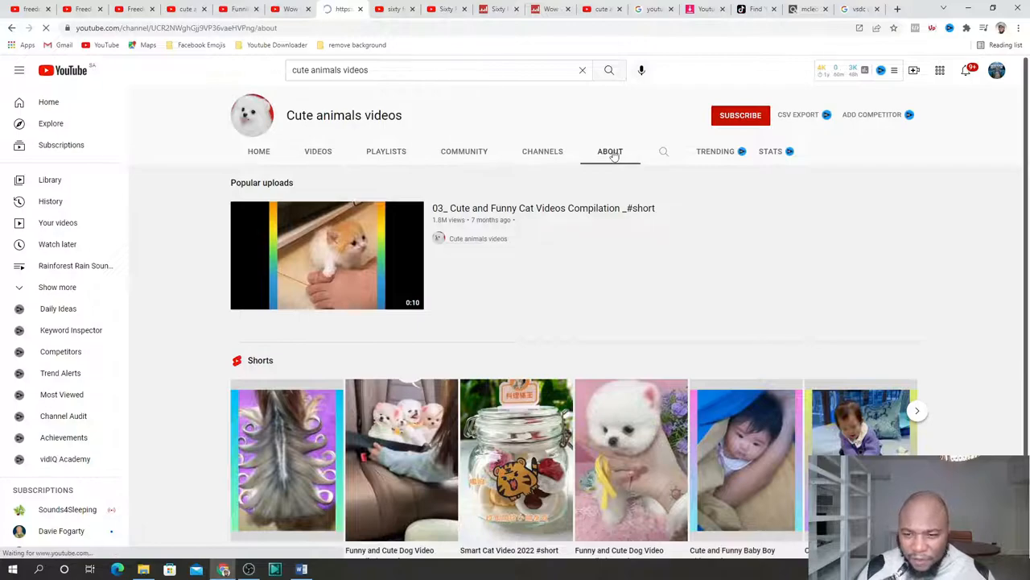
click(610, 150)
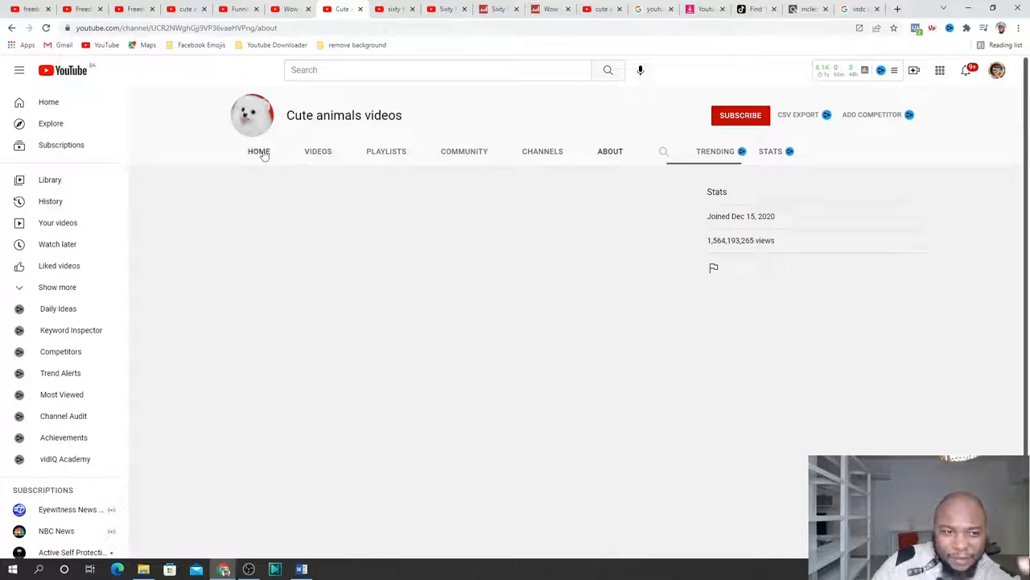
click(258, 151)
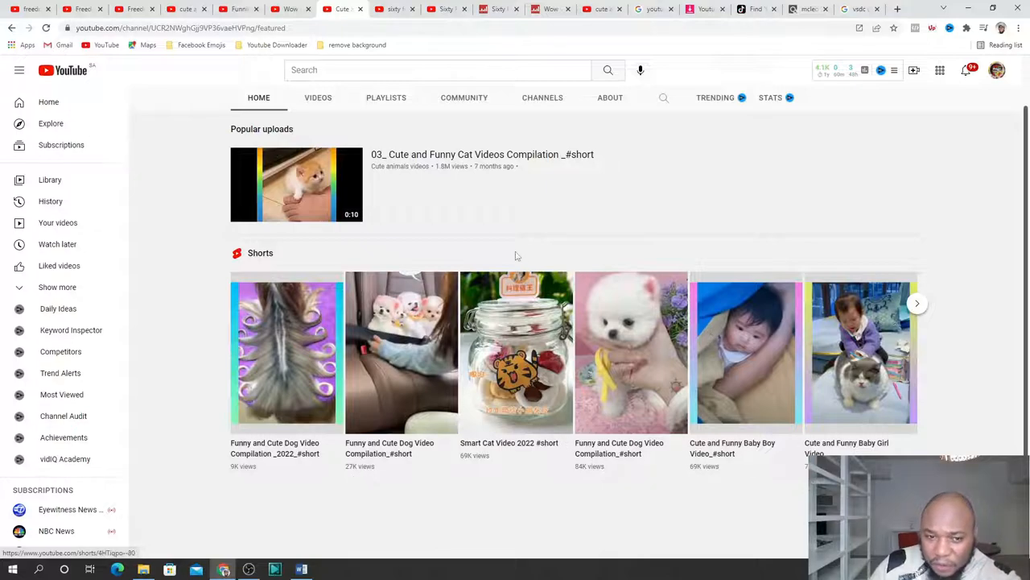
click(318, 97)
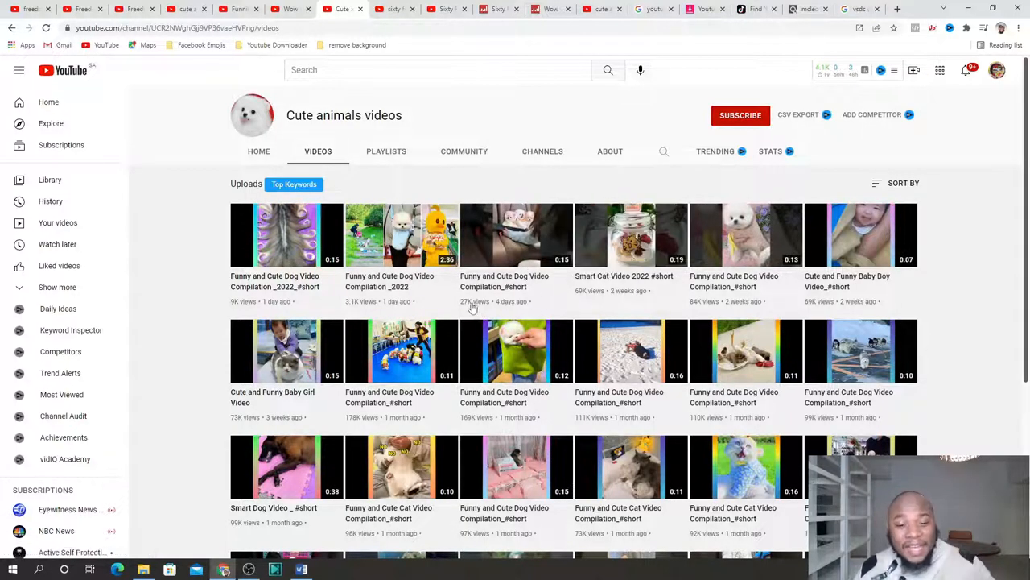
scroll(down, 3)
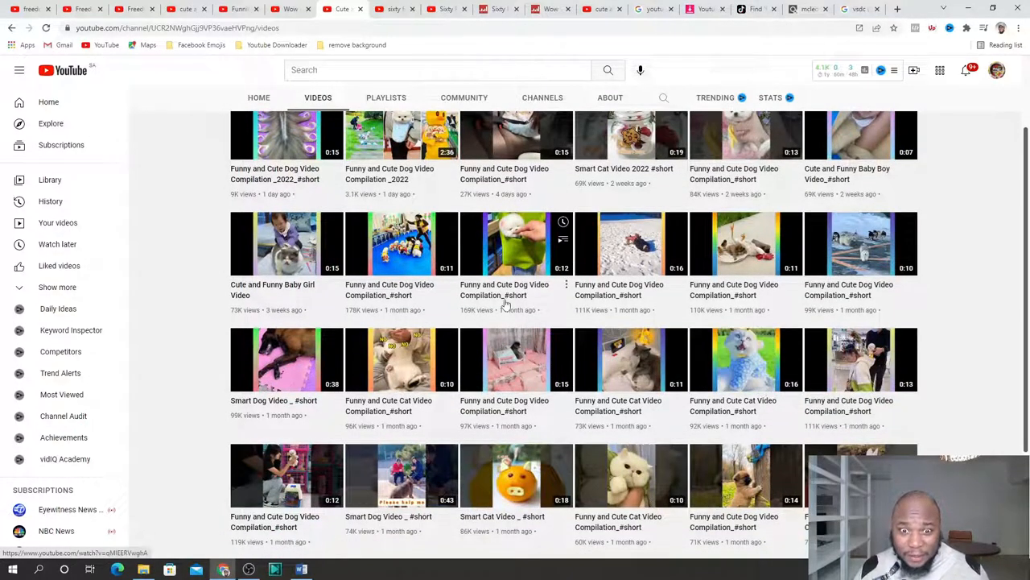
mouse_move(505, 294)
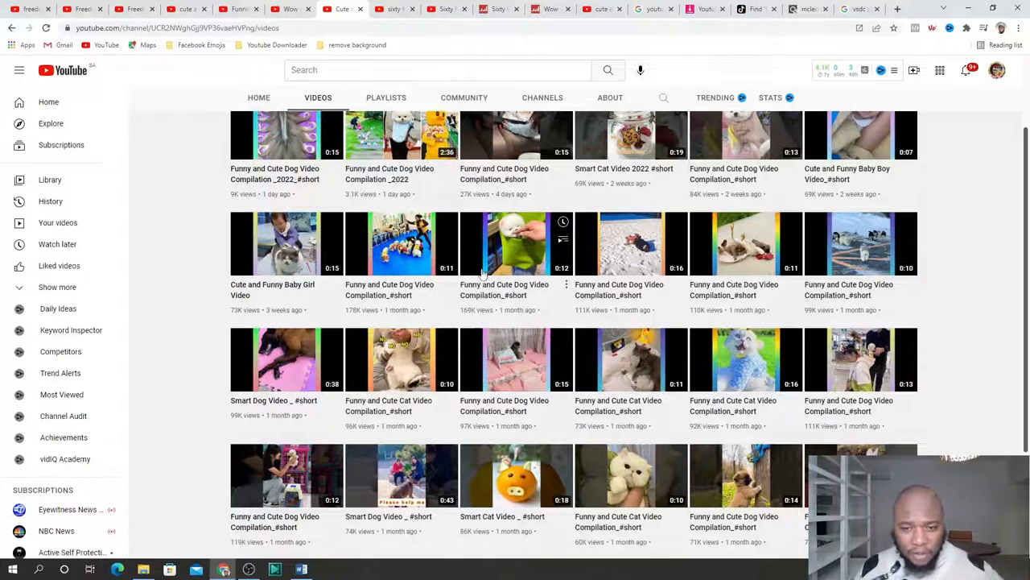
scroll(down, 3)
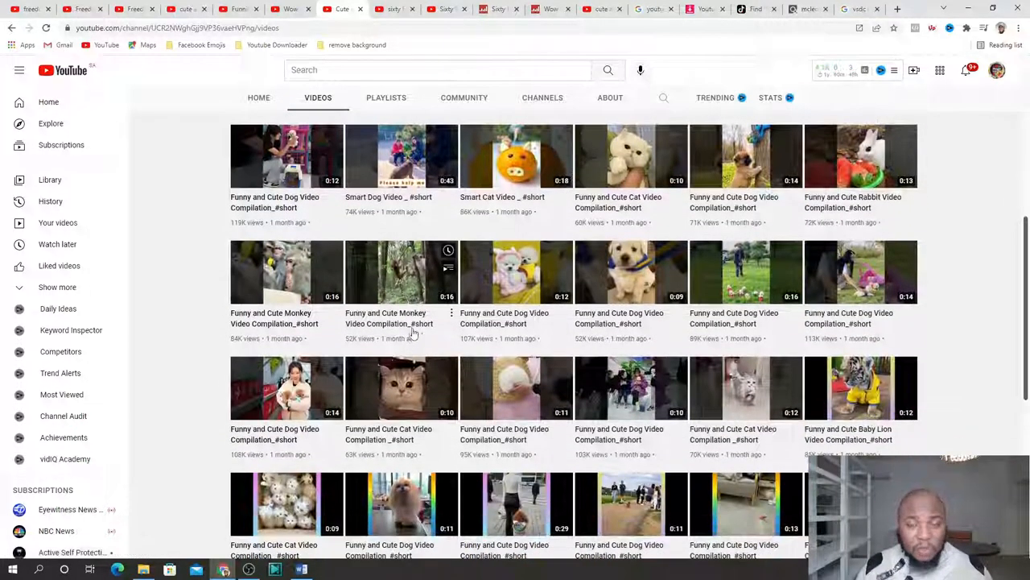
scroll(down, 3)
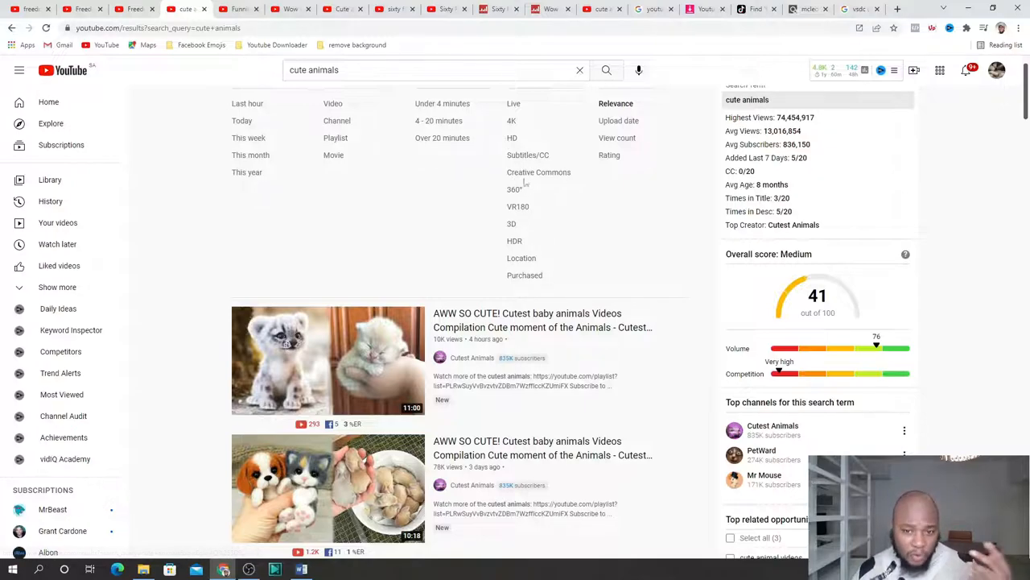
Filter the cute animals results to Creative Commons and open the grey cat clip
click(539, 173)
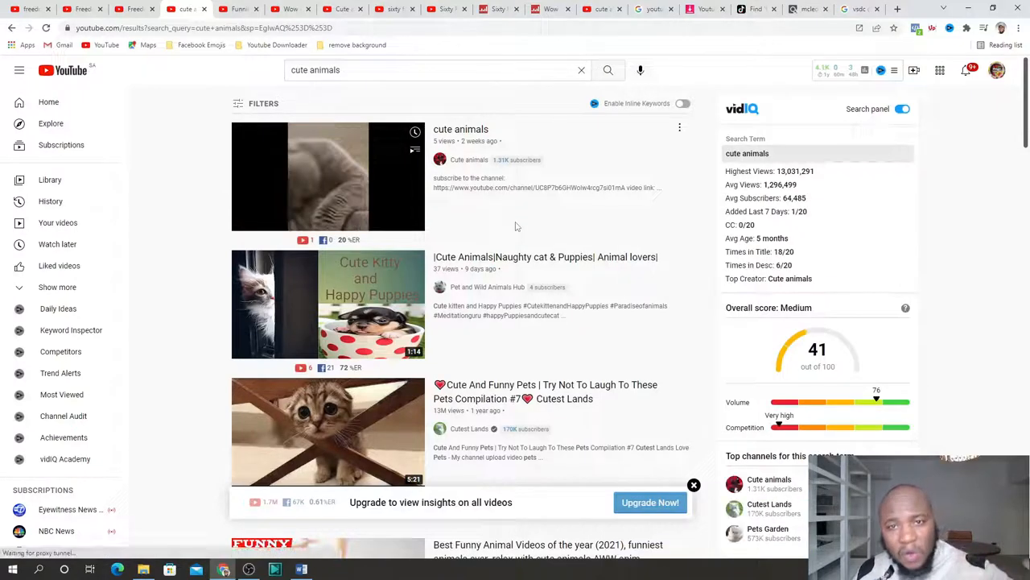
scroll(down, 3)
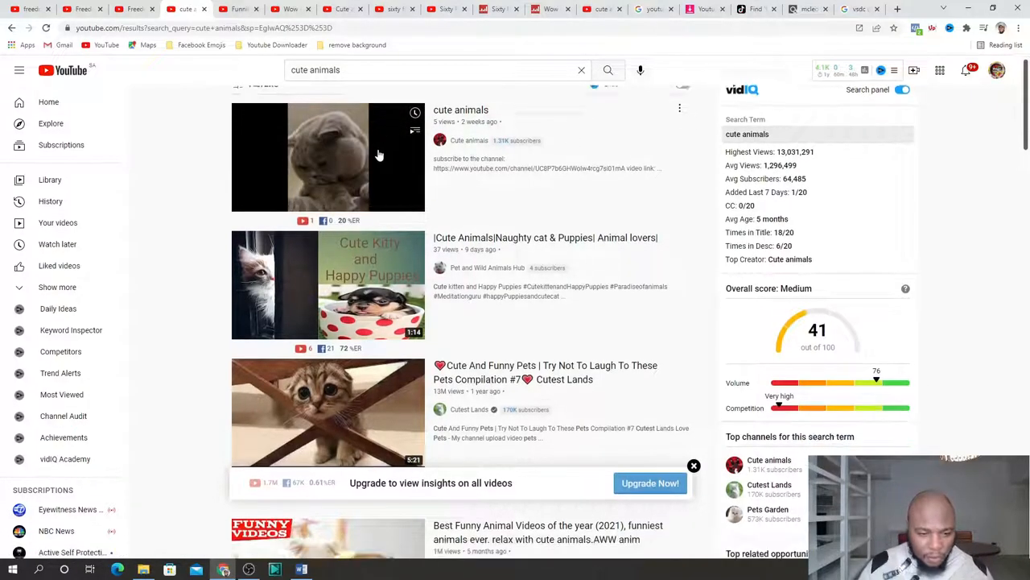
scroll(down, 3)
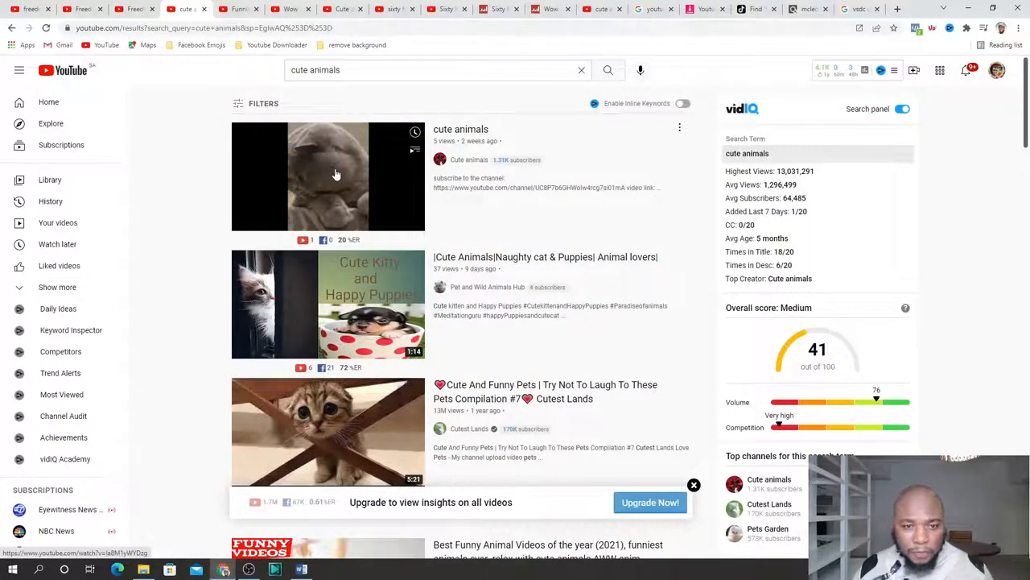
click(329, 176)
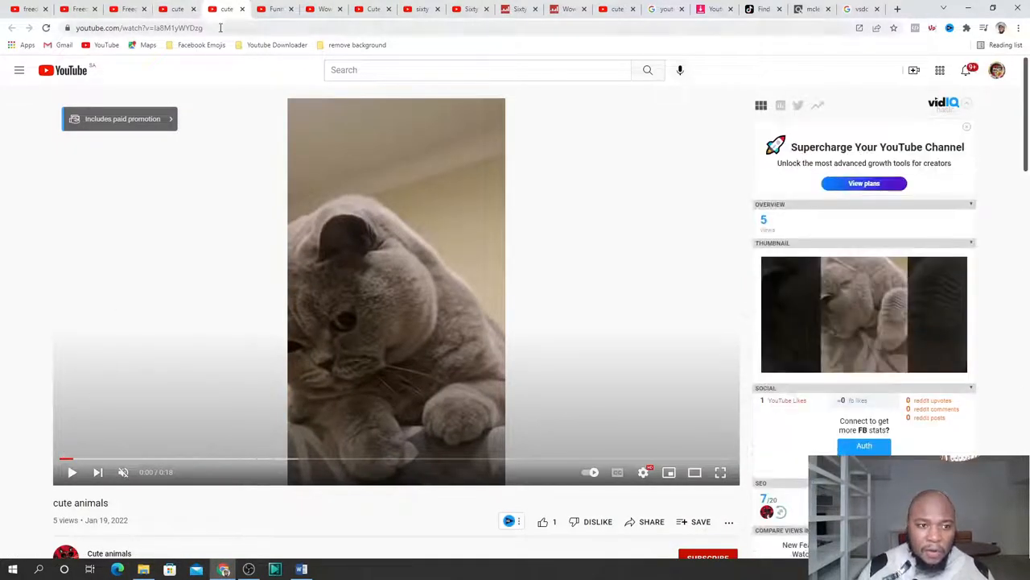
Select the cat video's URL in the address bar, then switch to the Google 'youtube download' tab
click(161, 27)
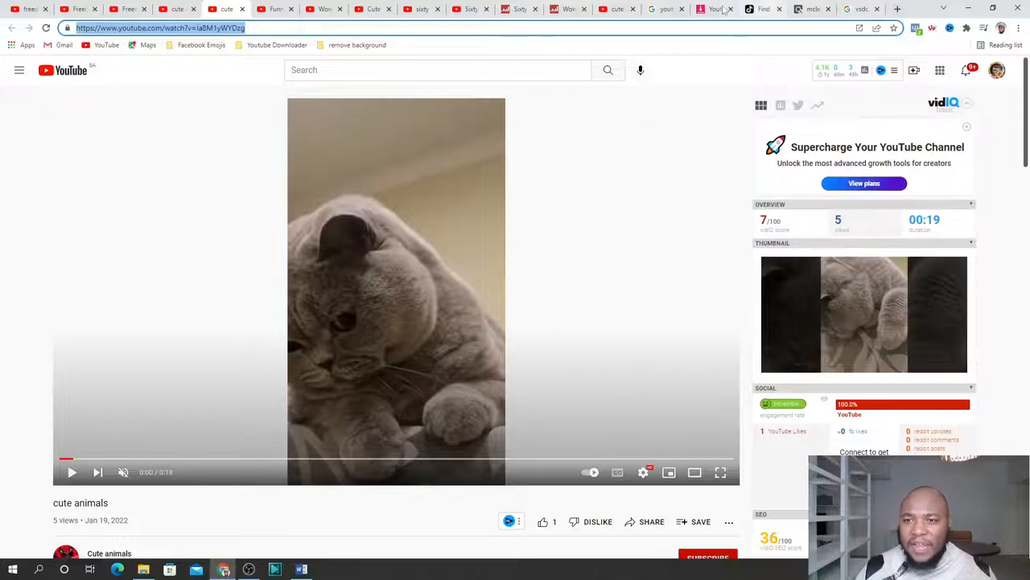
click(665, 9)
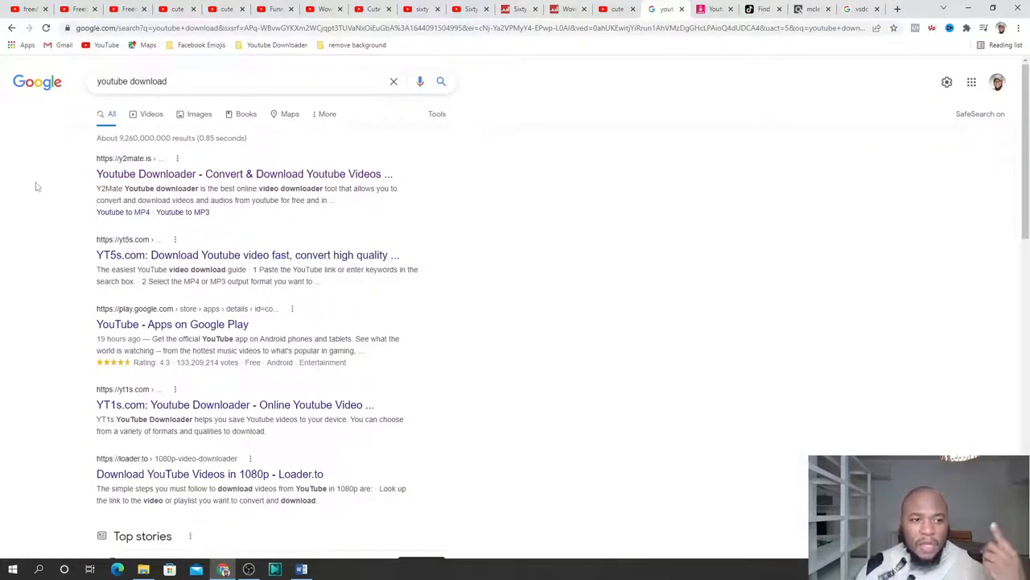
mouse_move(391, 318)
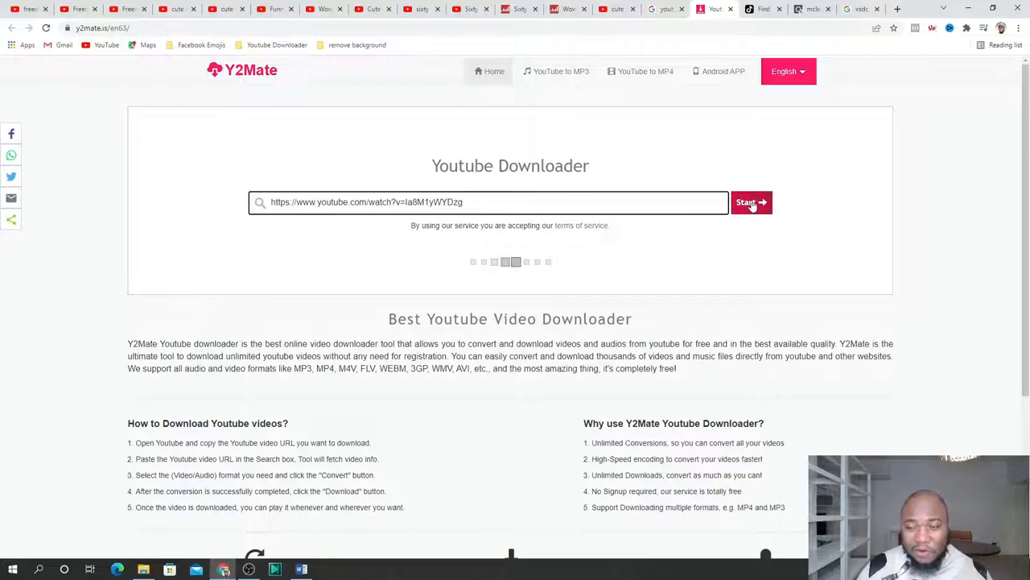
Start Y2Mate on the pasted cat video link and view the MP4 quality options
click(749, 202)
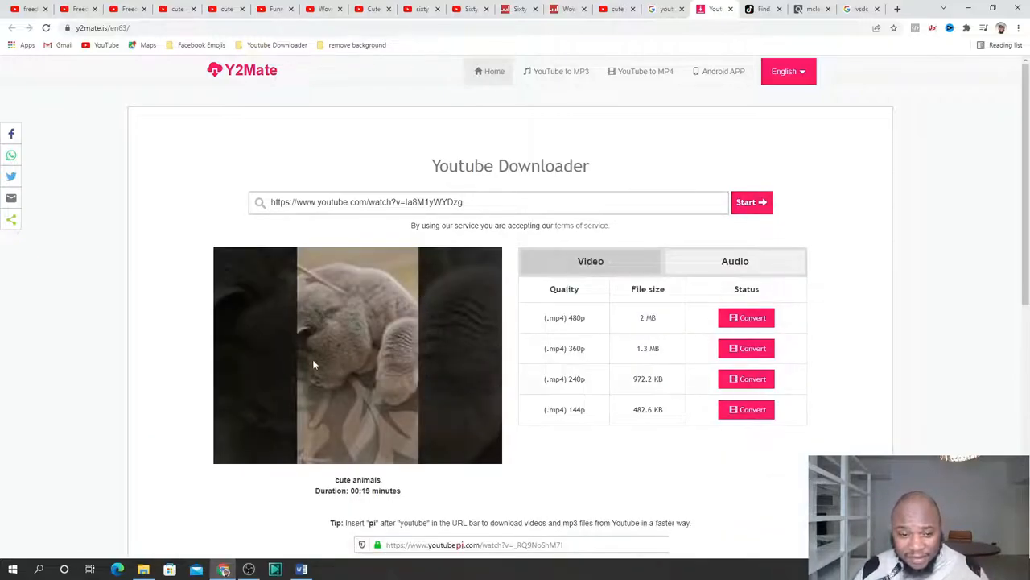
scroll(down, 3)
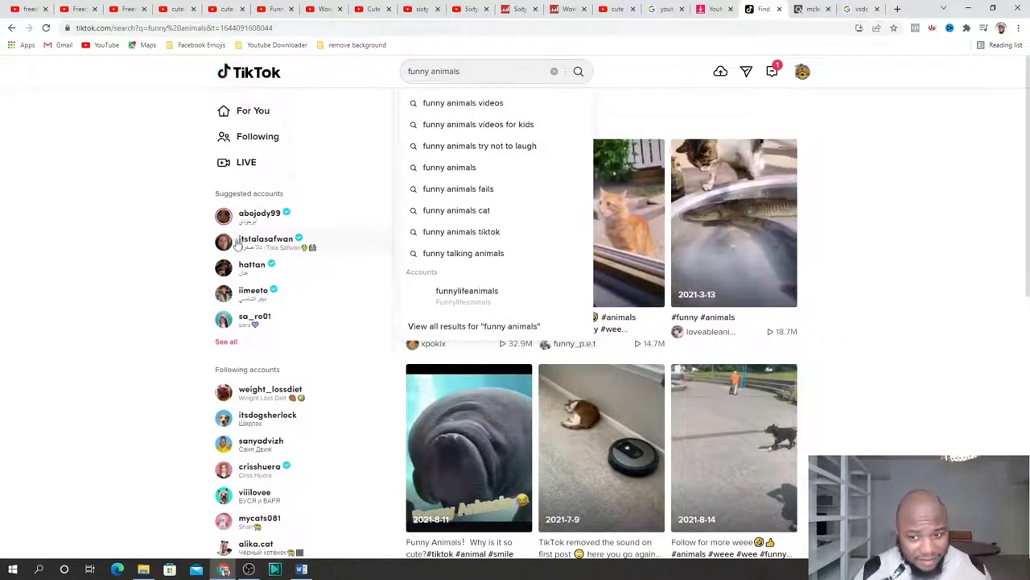
mouse_move(259, 212)
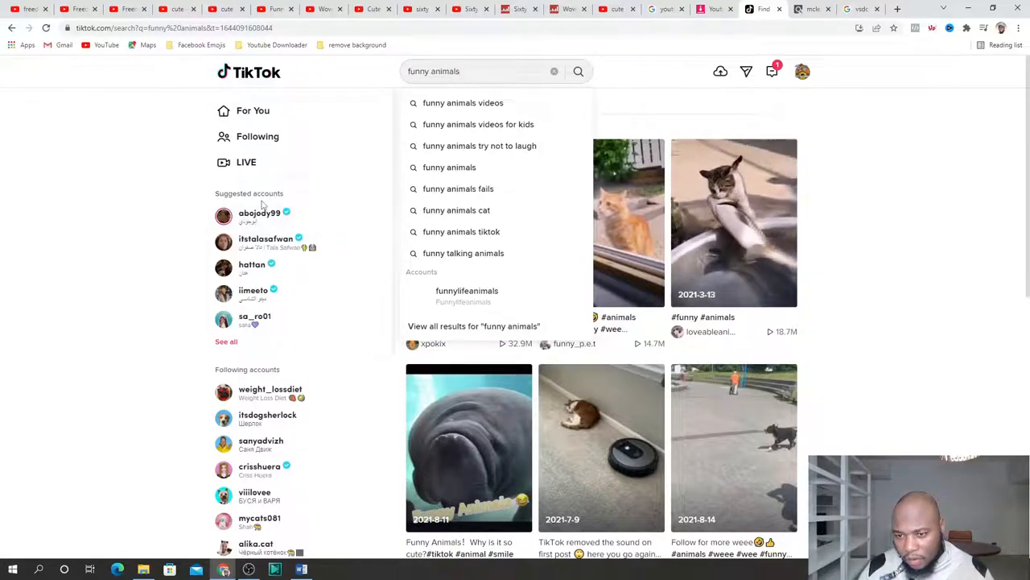
mouse_move(733, 222)
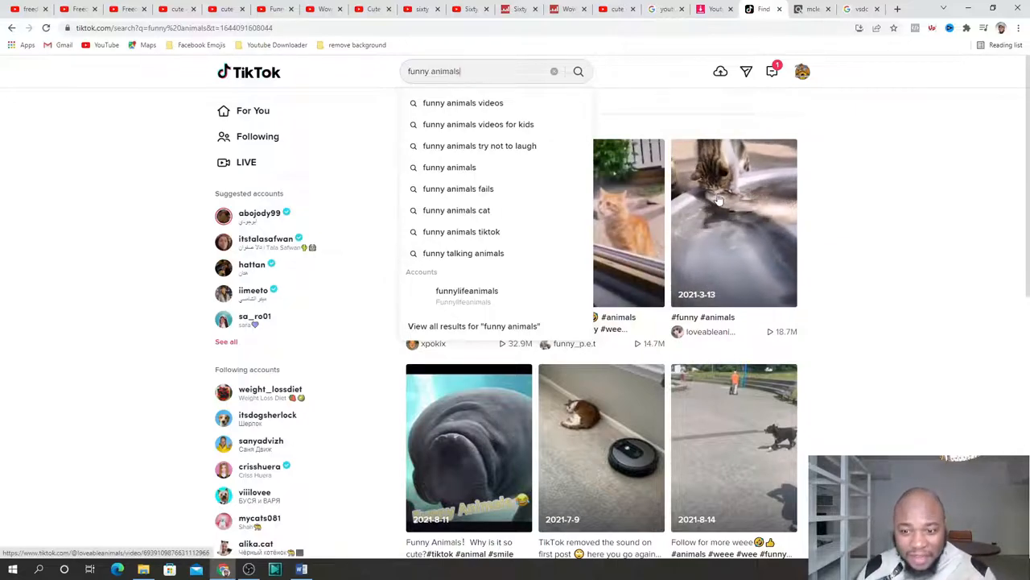
mouse_move(684, 193)
text( video)
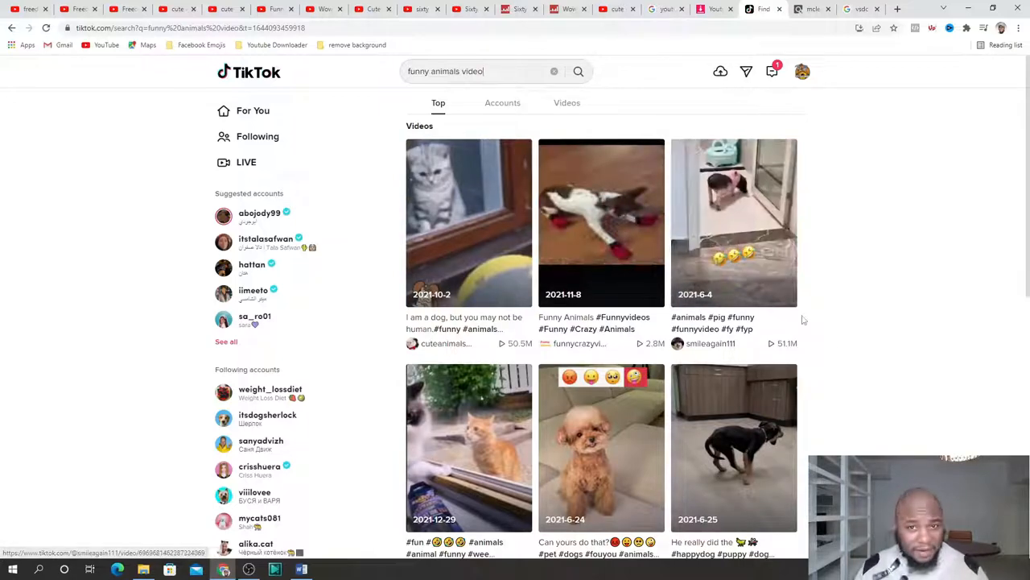
Open the pig clip from TikTok results, select its URL, and start a new browser tab
click(733, 222)
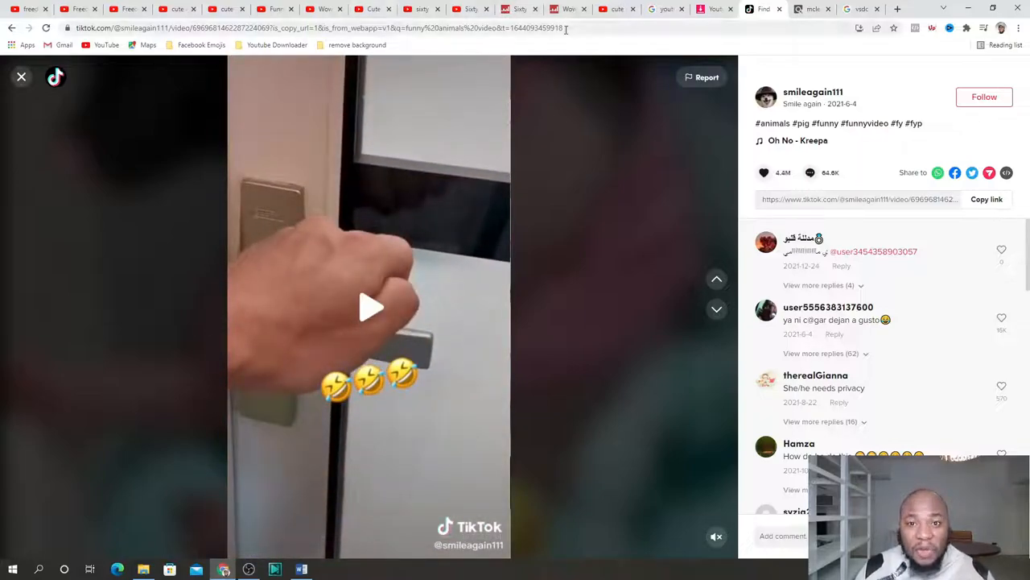
click(322, 27)
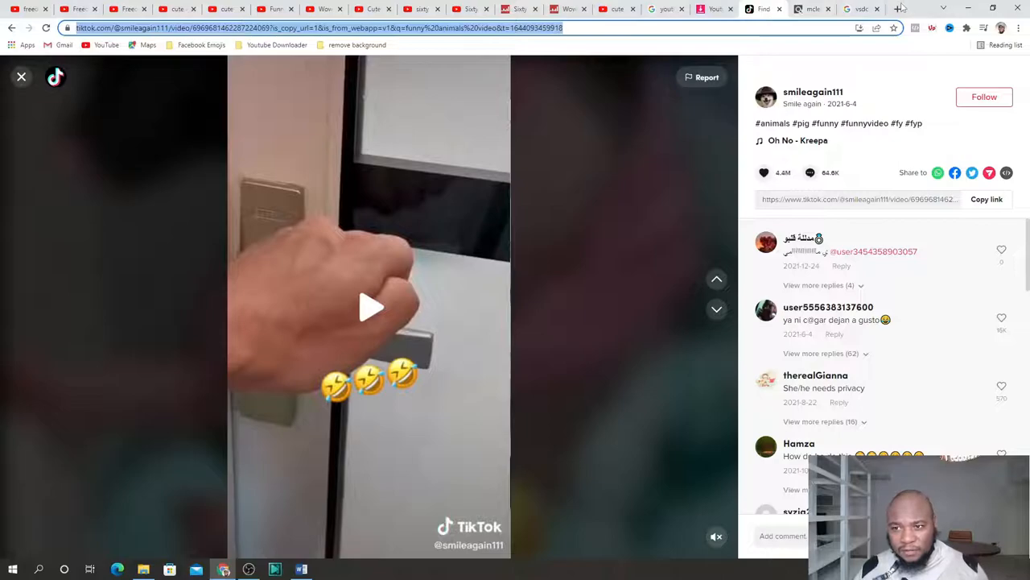
click(896, 8)
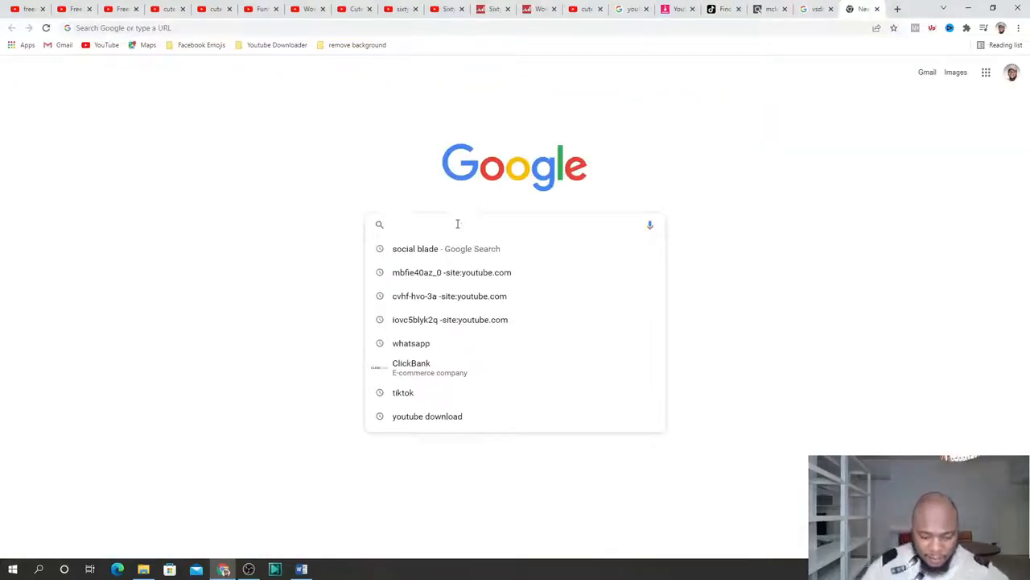
Search Google for 'download tiktok video without watermark' and open the SnapTik result
text(download tiktok)
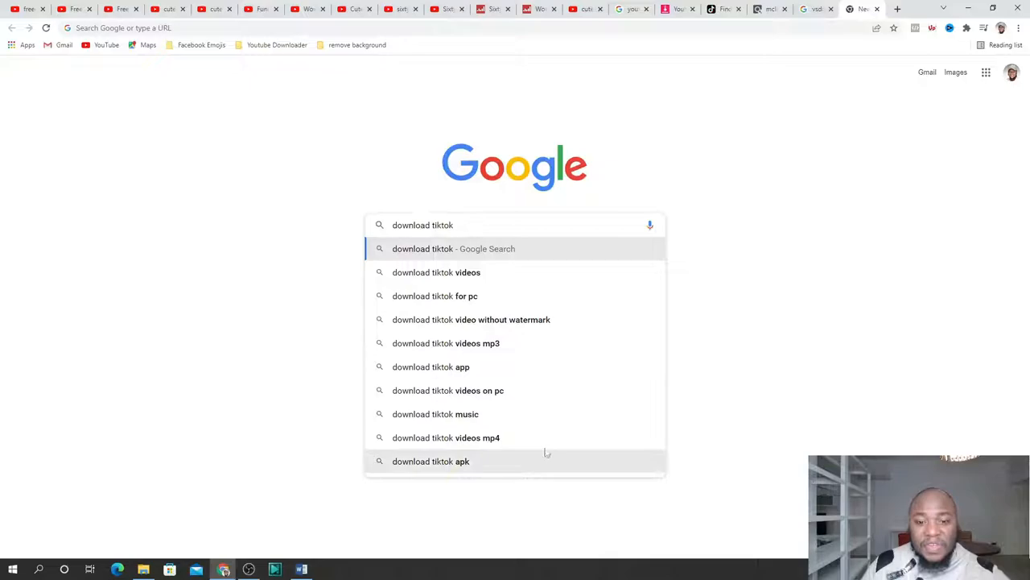
click(471, 319)
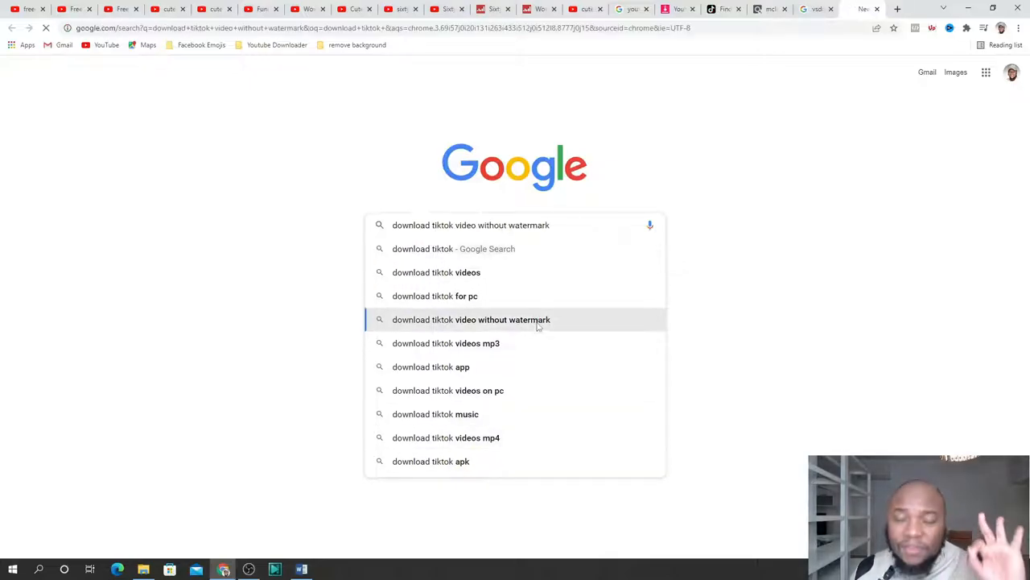
click(471, 320)
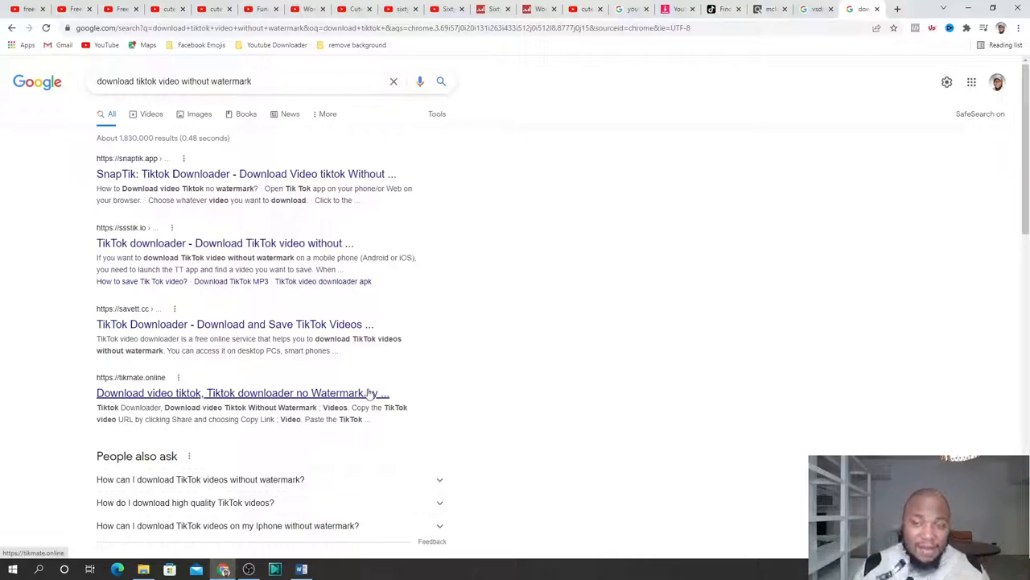
mouse_move(362, 393)
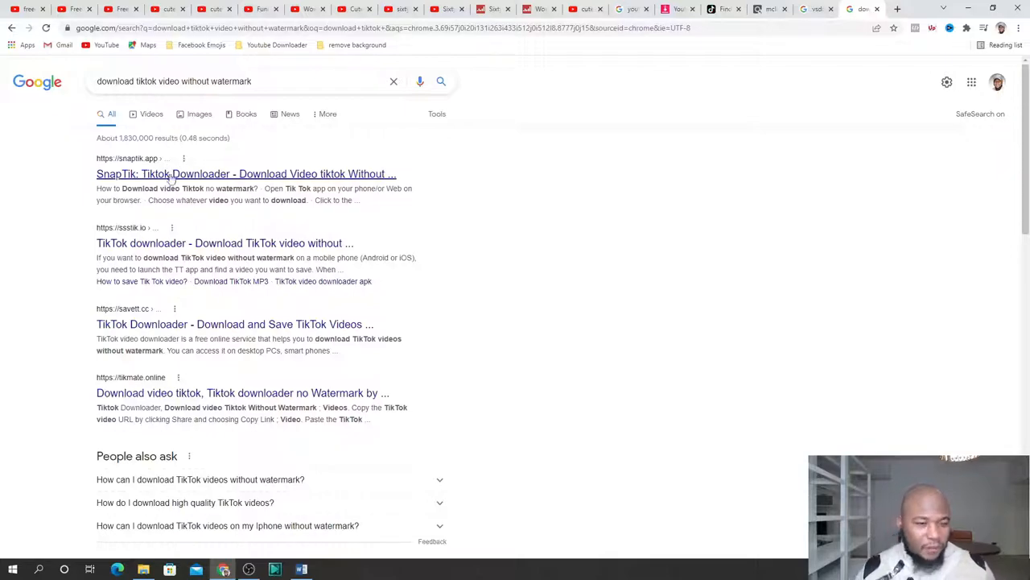
click(246, 174)
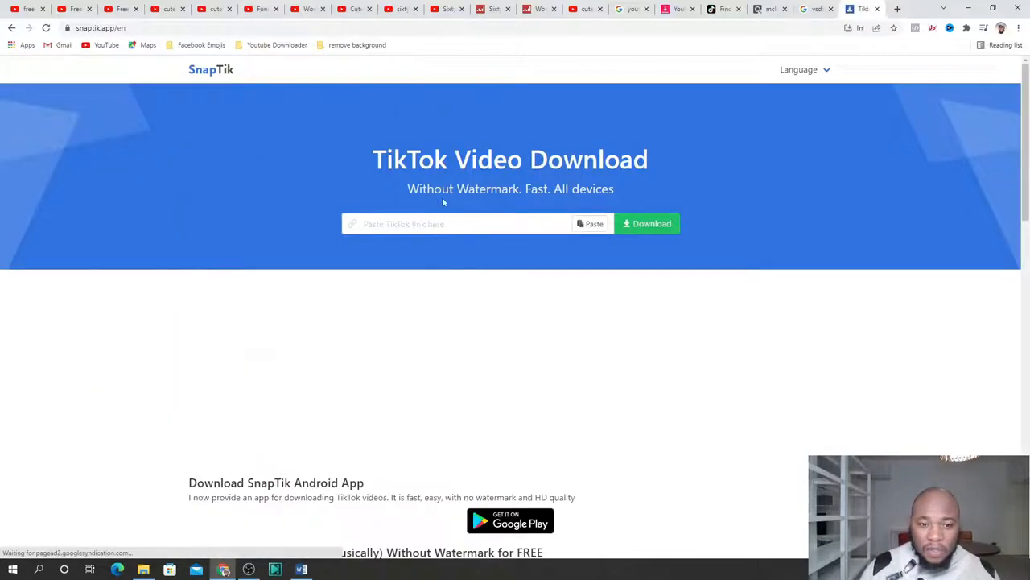
Paste the pig clip's TikTok link into SnapTik, then switch to the 'vsdc download' Google tab
right_click(455, 224)
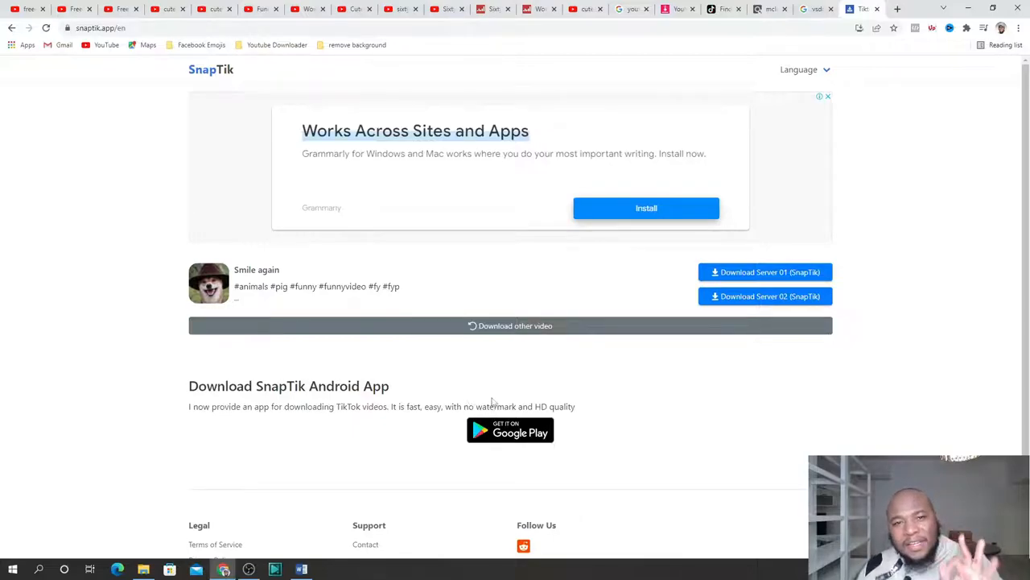
mouse_move(612, 191)
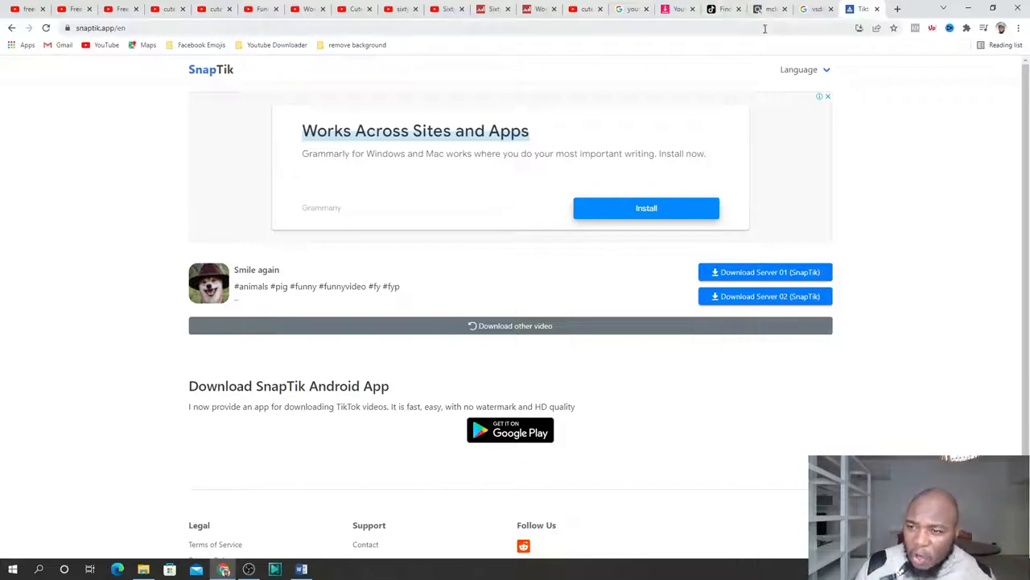
click(815, 9)
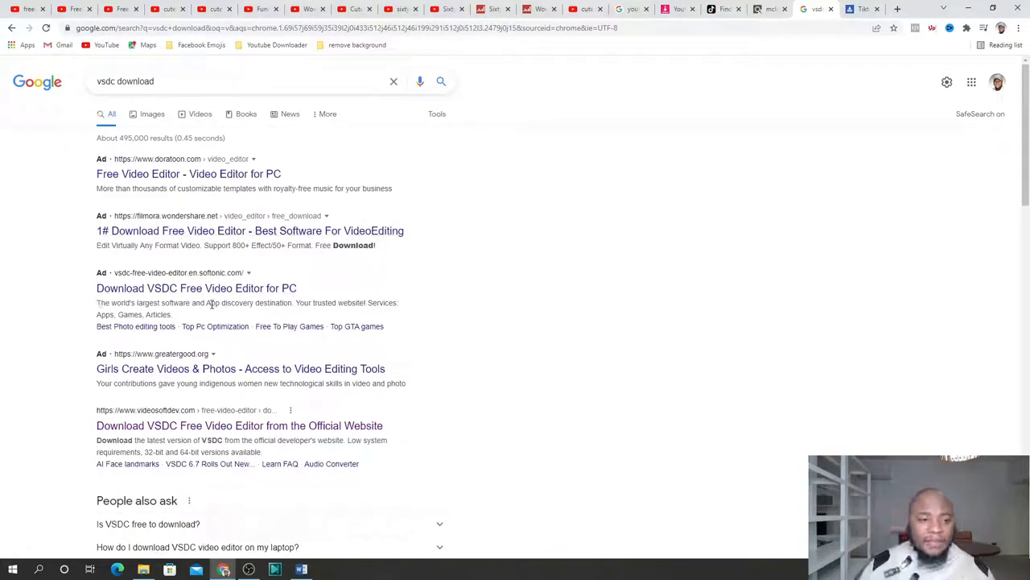
Reach the official VSDC Free Video Editor download page from the Google results
scroll(down, 3)
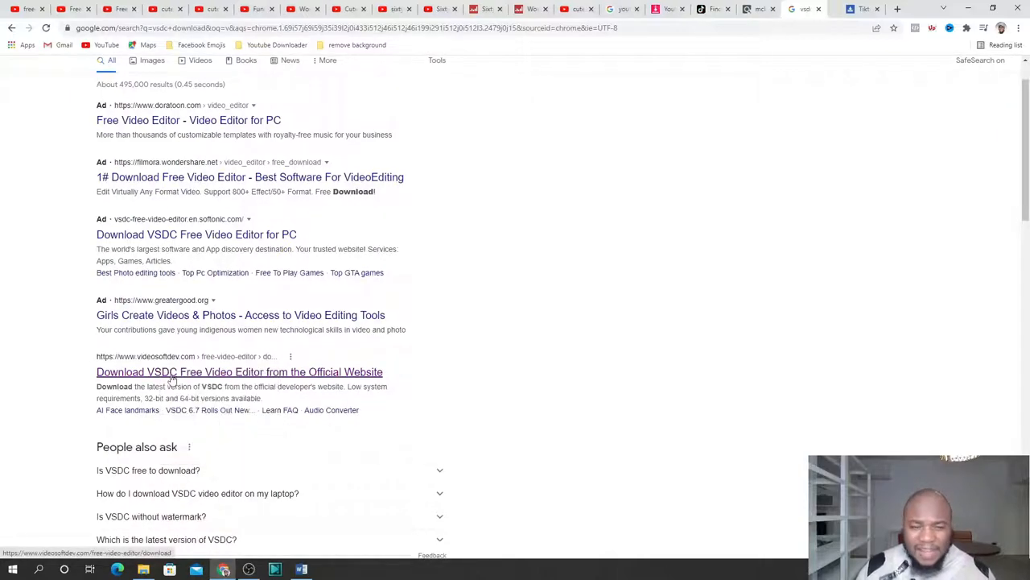
click(239, 371)
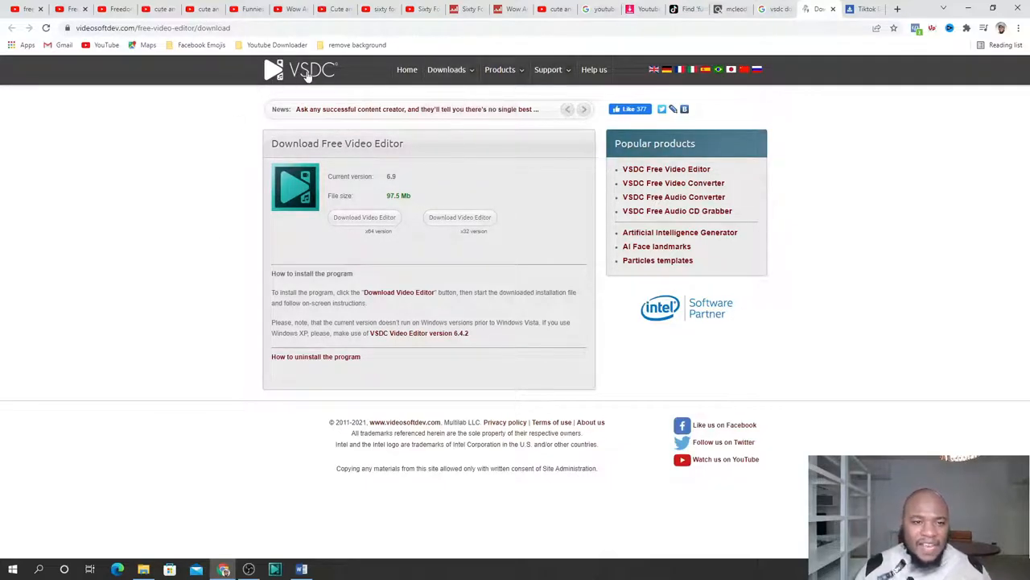
mouse_move(336, 172)
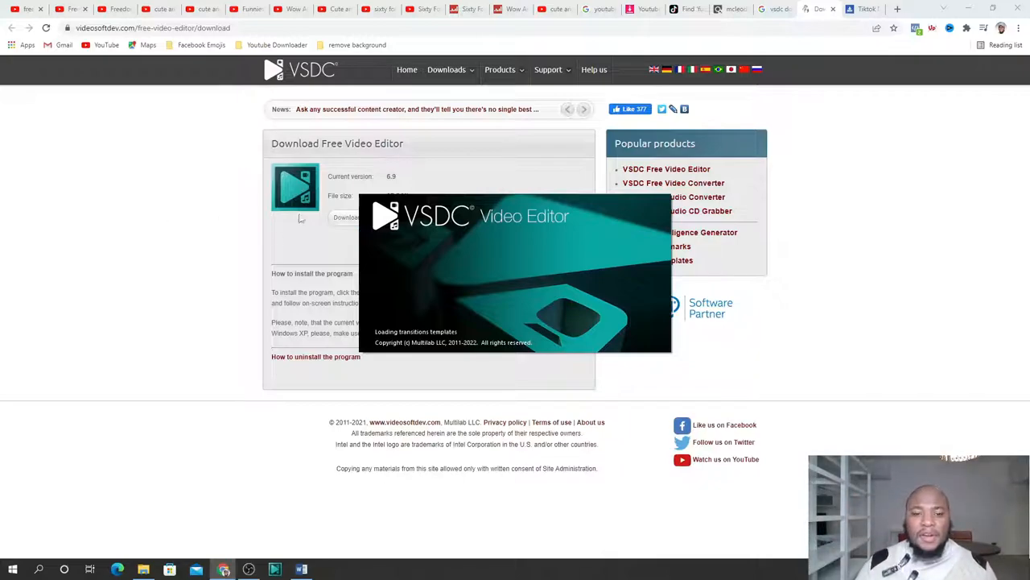
click(548, 69)
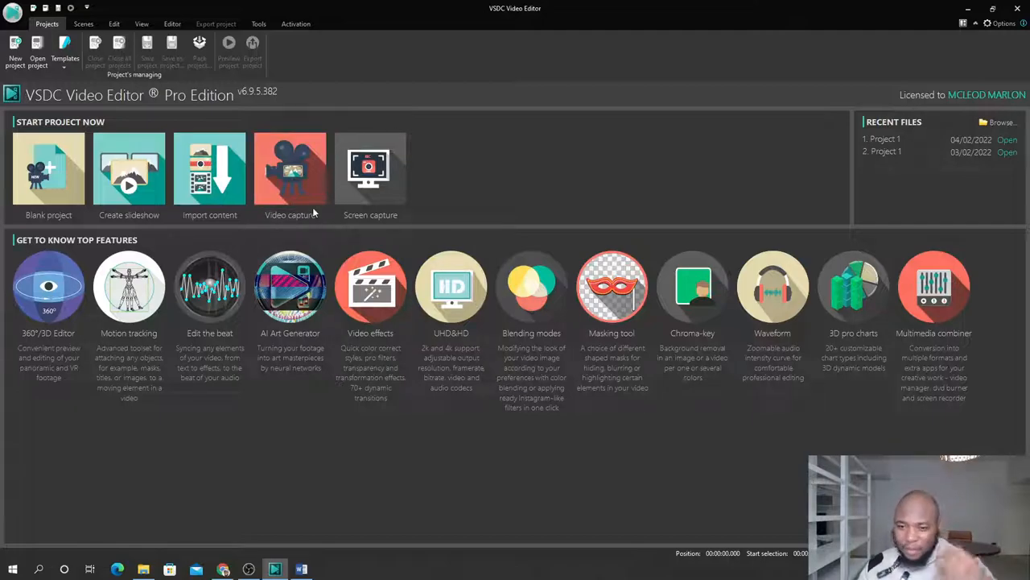
mouse_move(436, 236)
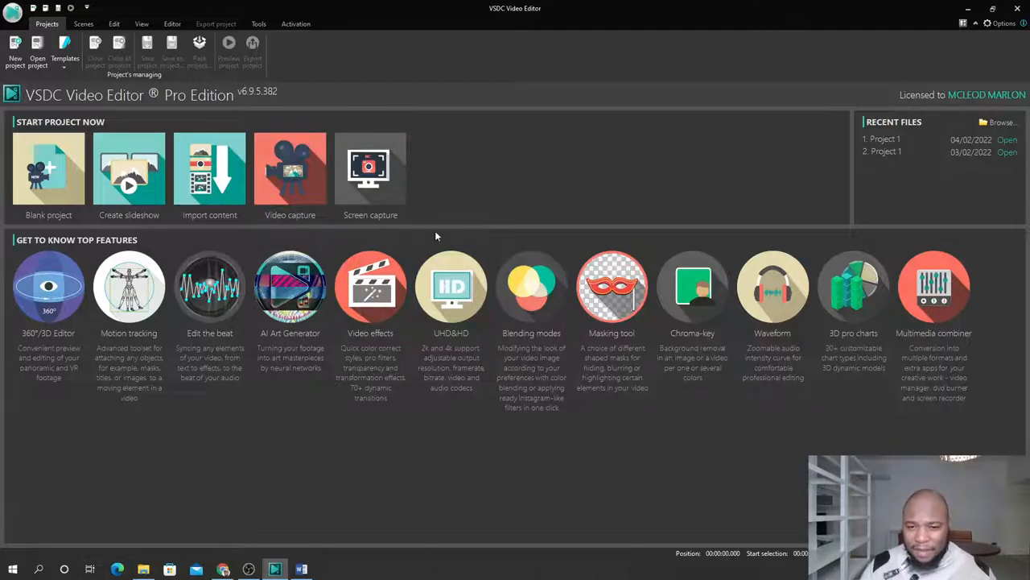
mouse_move(448, 204)
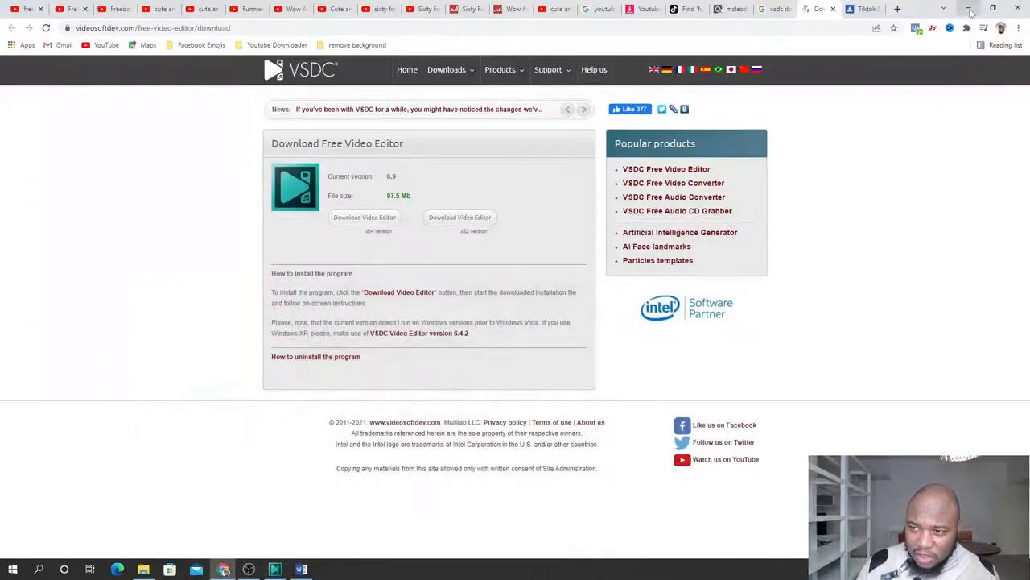
Browse down through the Sixty Formula channel's home page videos
click(423, 9)
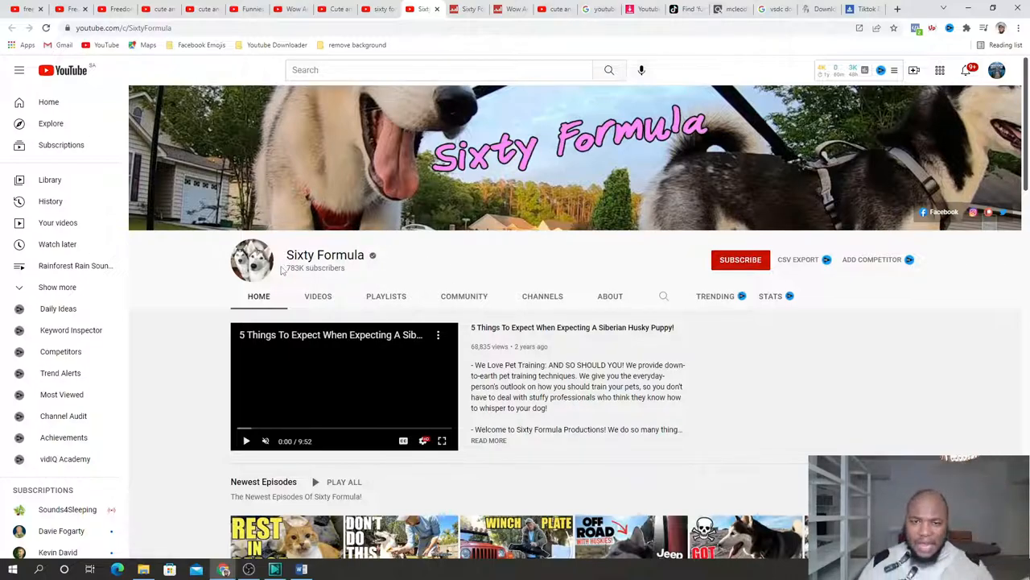
scroll(down, 3)
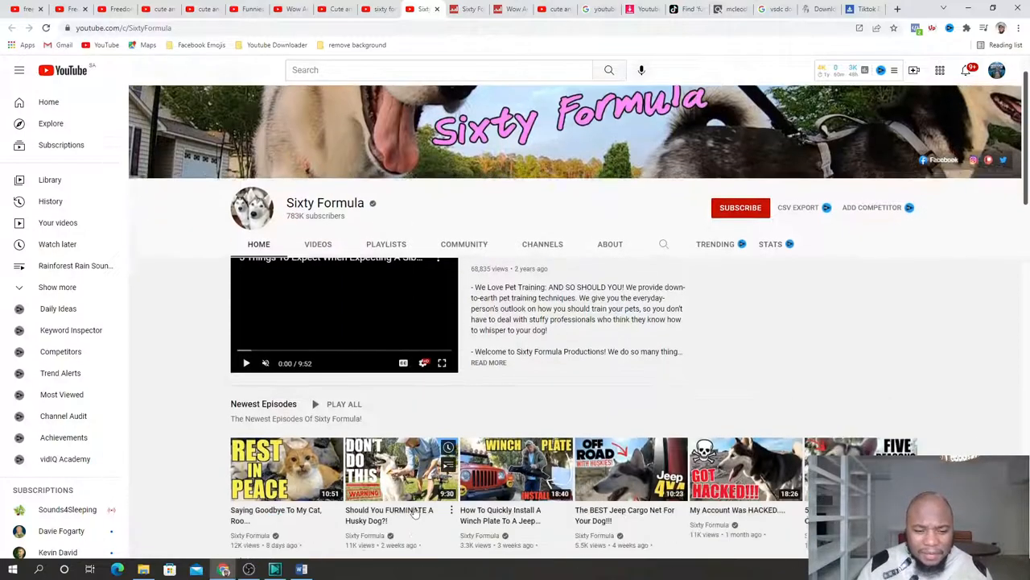
scroll(down, 3)
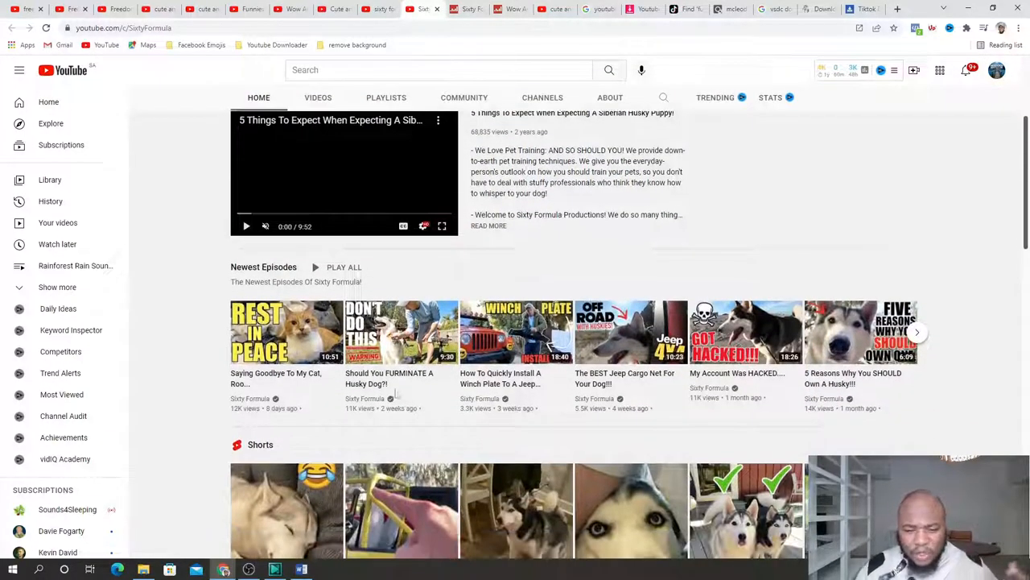
scroll(down, 3)
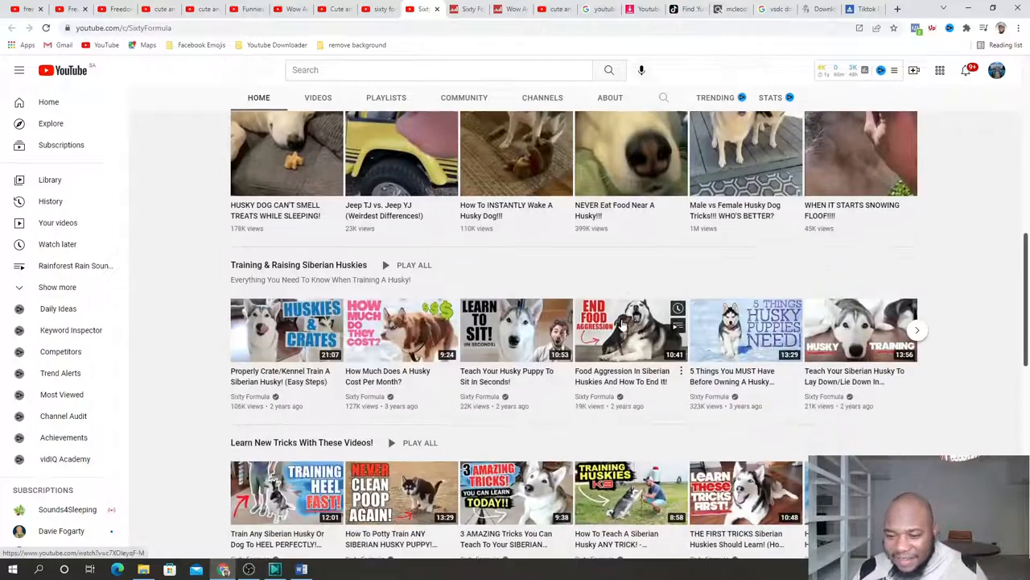
scroll(down, 3)
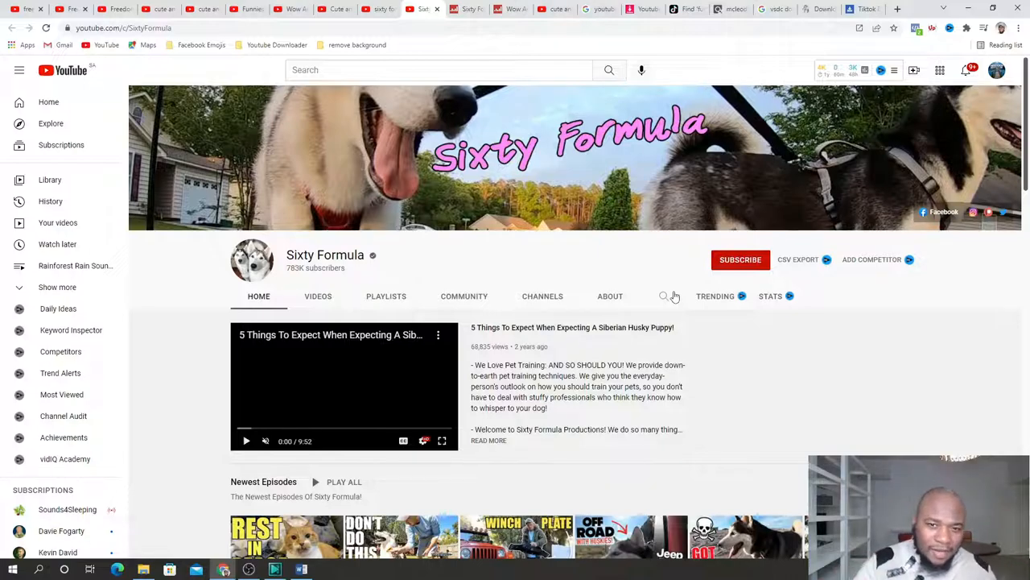
View the channel's About page, then move to its Social Blade stats
click(610, 295)
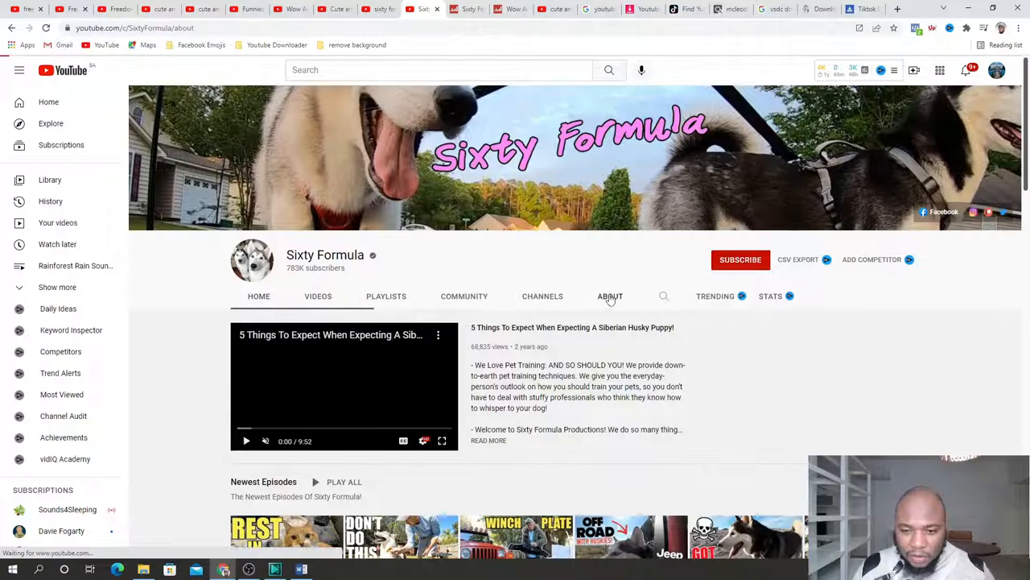
click(610, 295)
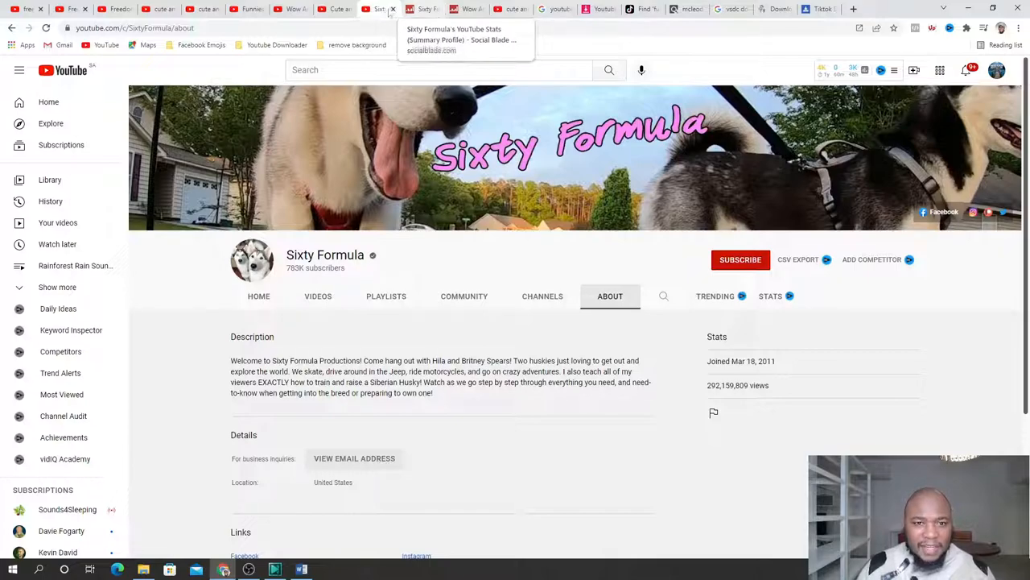
click(425, 9)
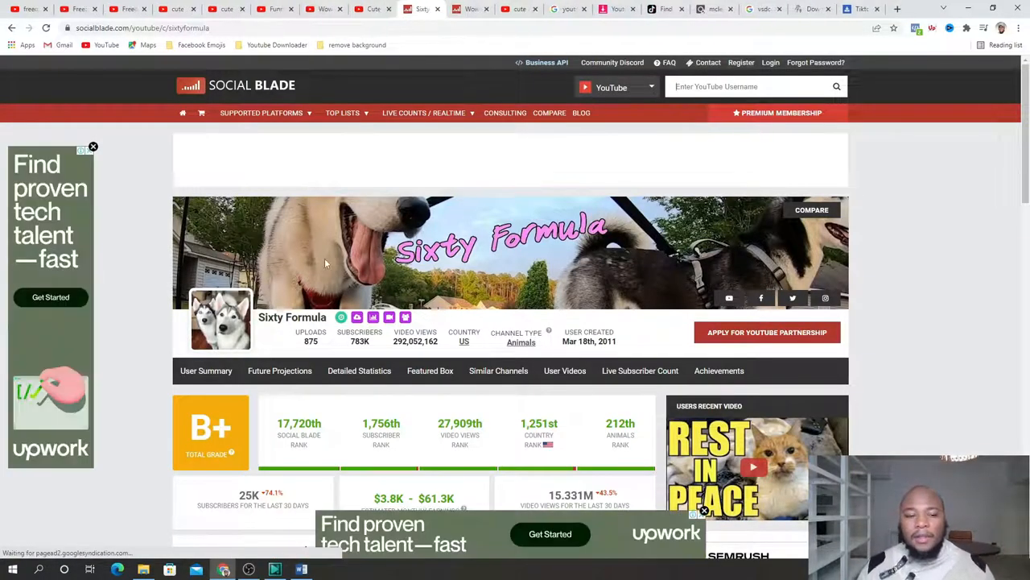
Check Sixty Formula's estimated earnings on Social Blade, then go to the dog compilation video
scroll(down, 3)
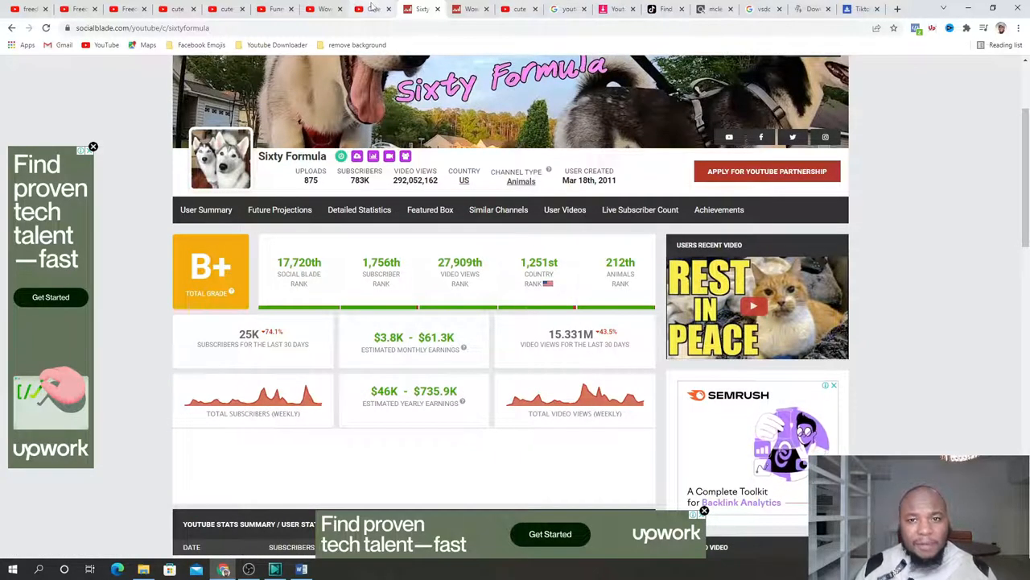
click(368, 9)
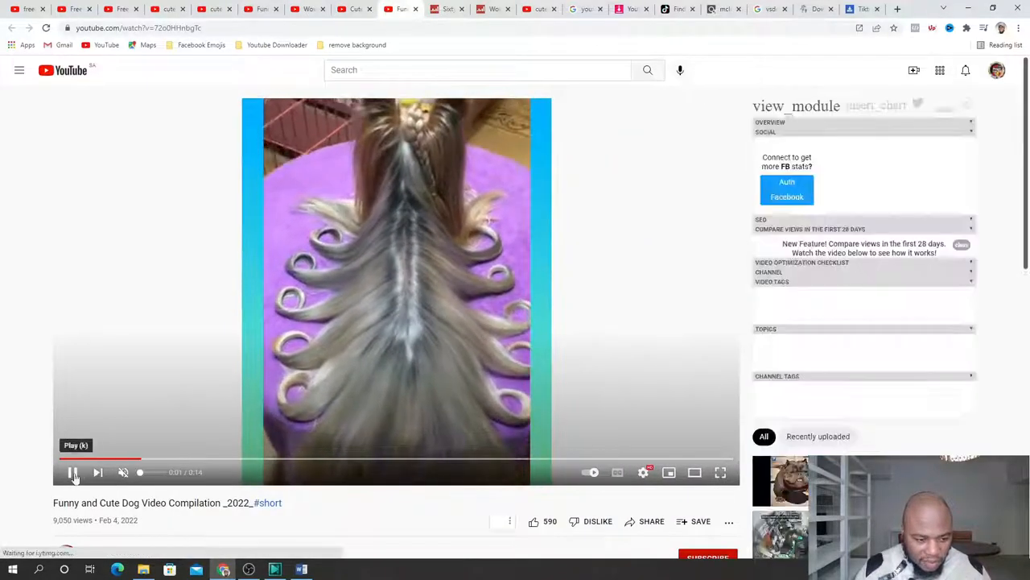
Expand the dog compilation video's description for music credits, then move to ClickBank
scroll(down, 3)
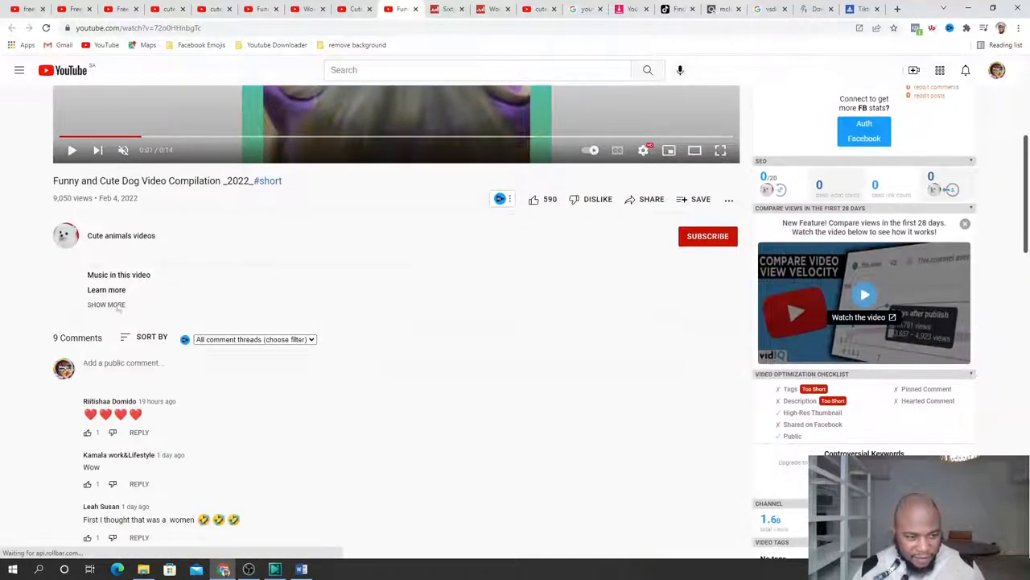
click(106, 305)
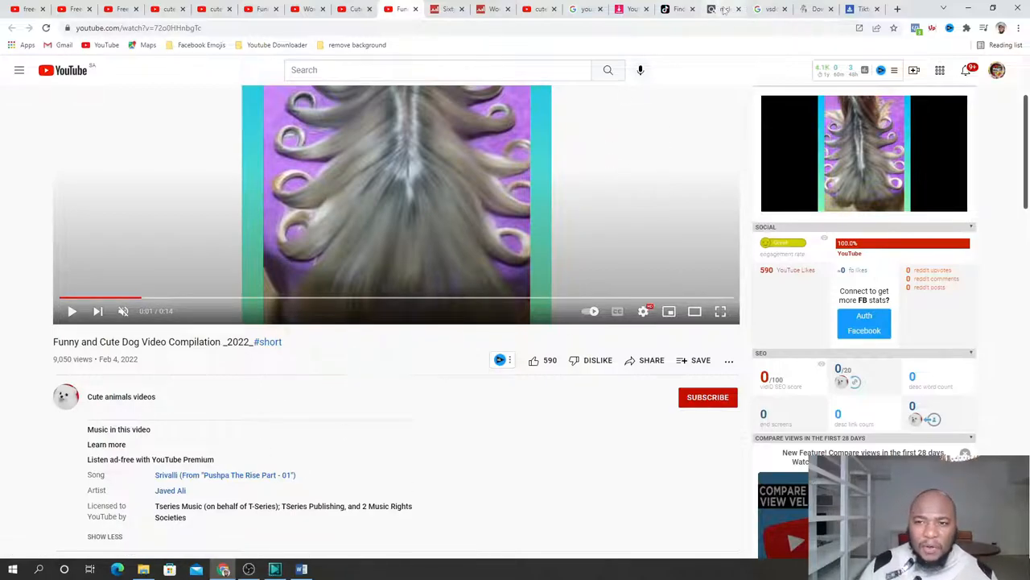
click(723, 9)
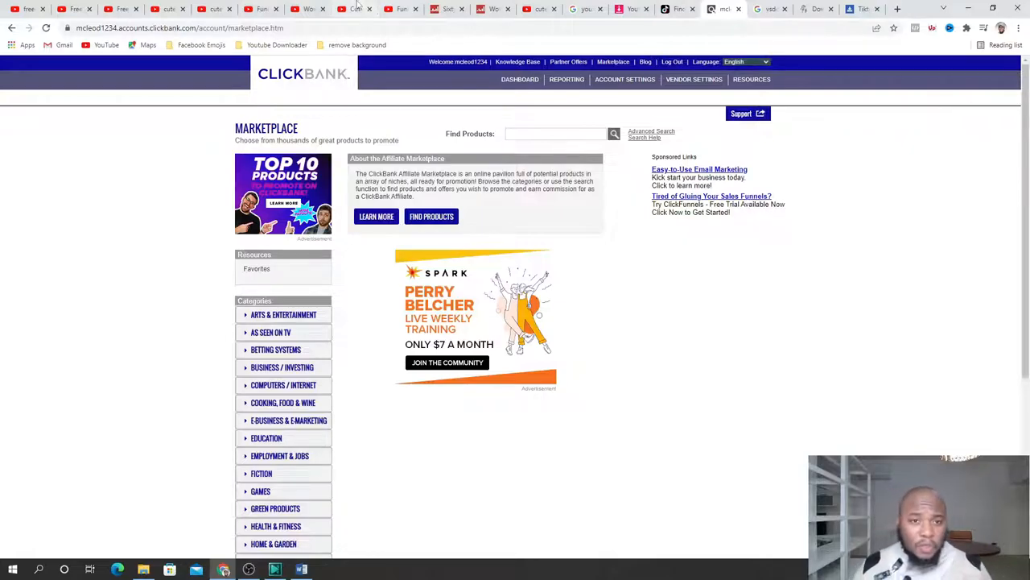
mouse_move(447, 9)
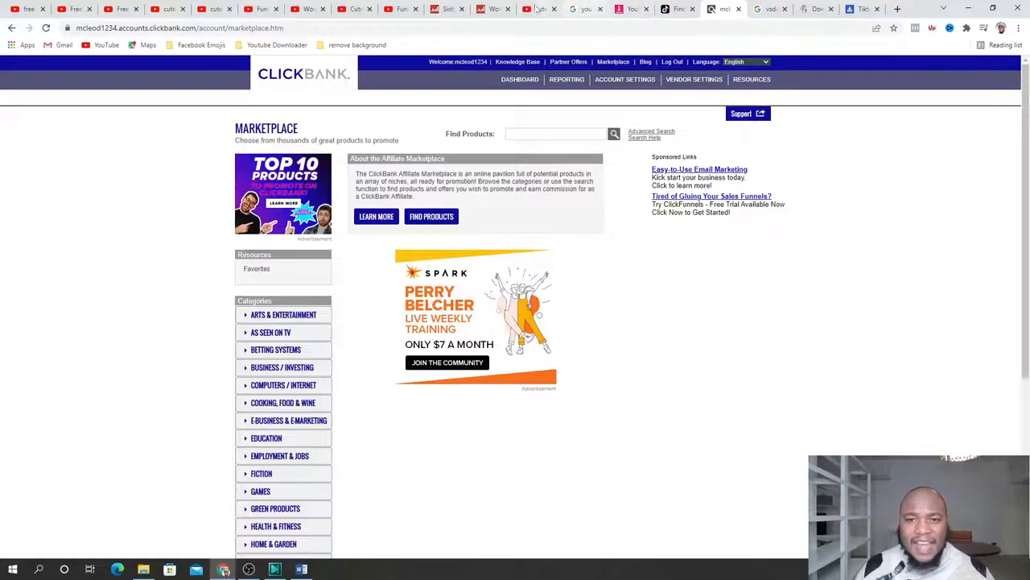
Switch from the ClickBank Marketplace to the Cute animals videos channel uploads
click(354, 9)
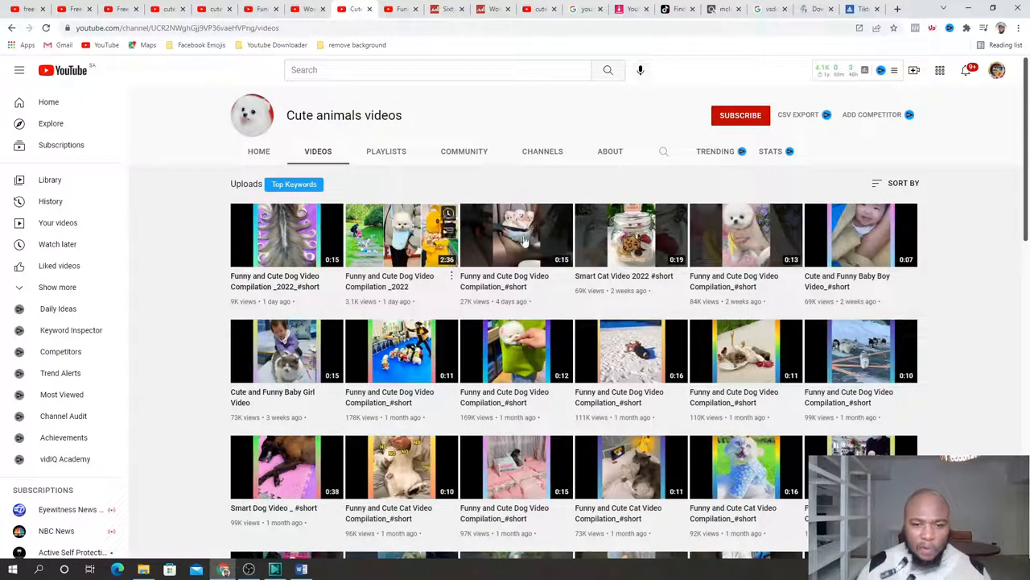
mouse_move(524, 312)
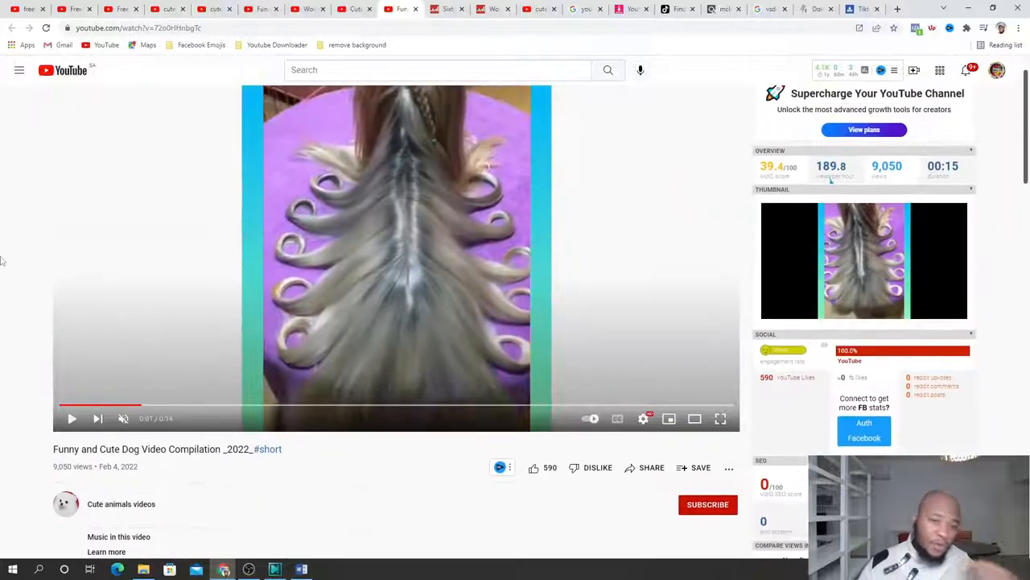
Scroll through the dog compilation video's vidIQ stats
scroll(down, 3)
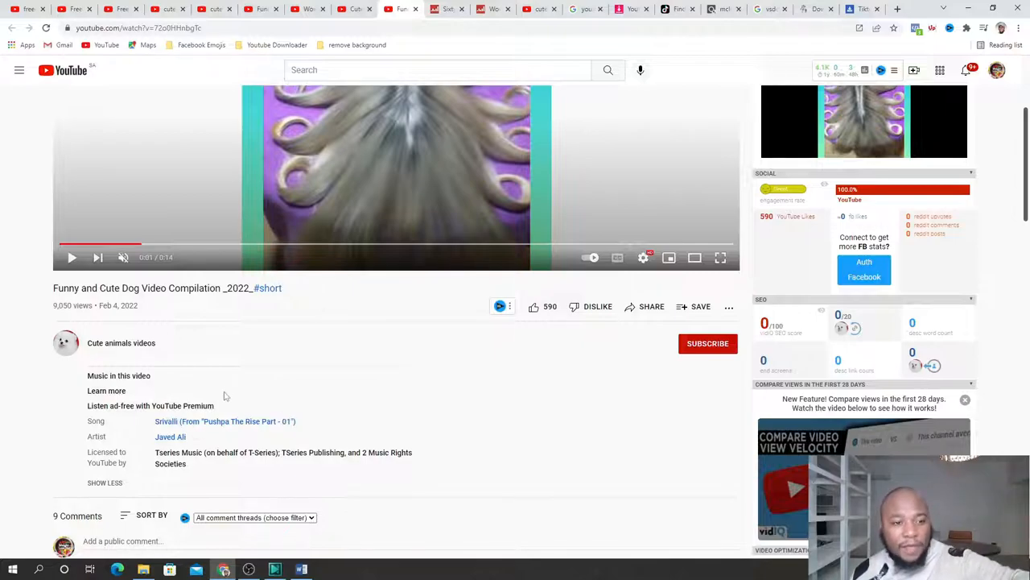
mouse_move(264, 445)
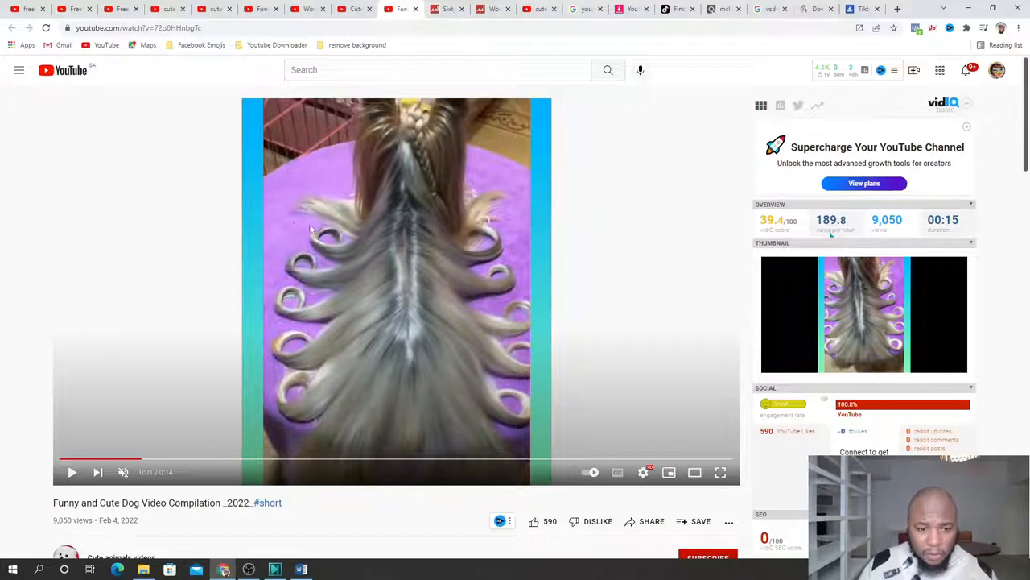
scroll(down, 3)
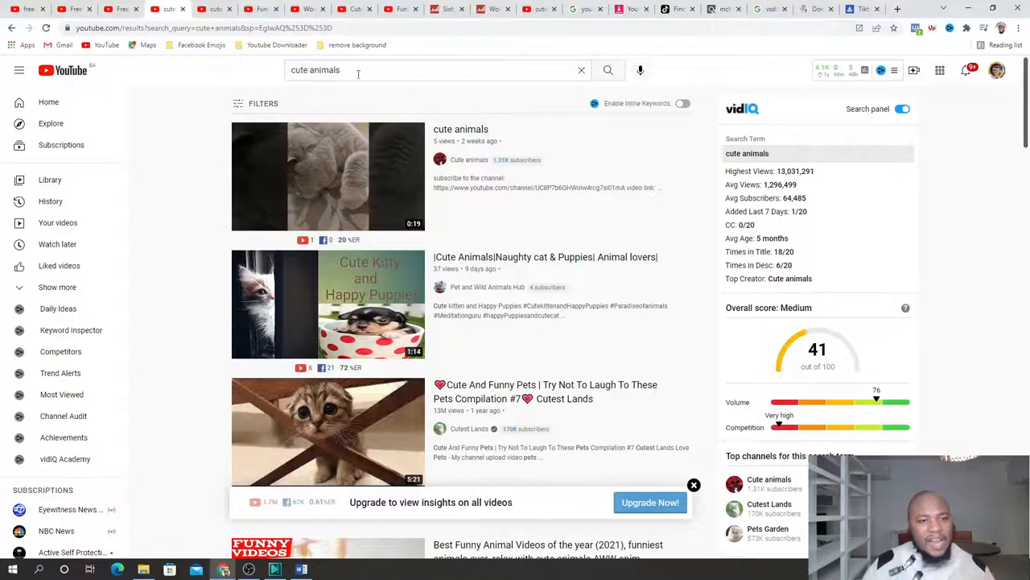
Show and scroll through the filter options for the 'cute animals' search results
click(327, 175)
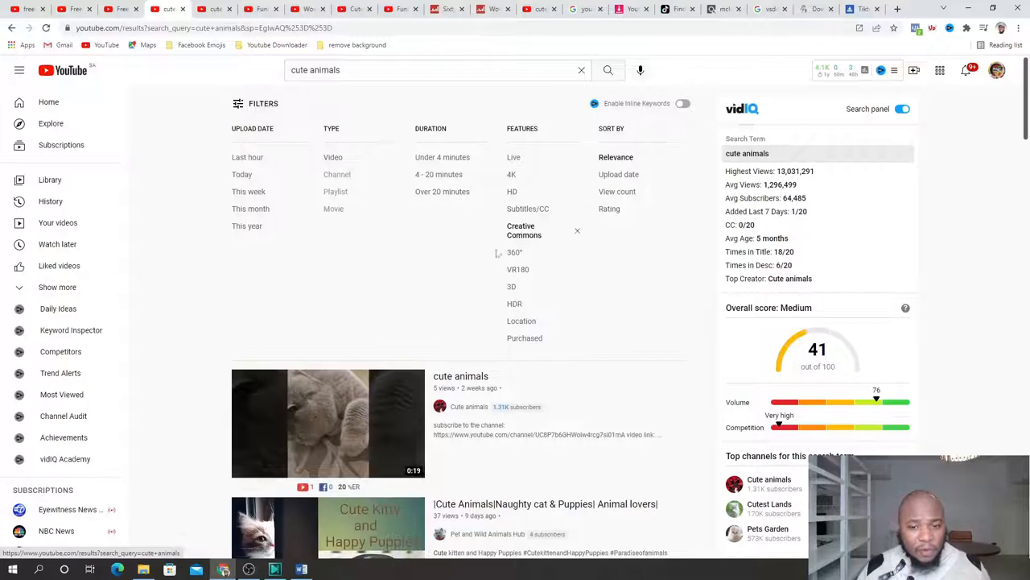
scroll(down, 3)
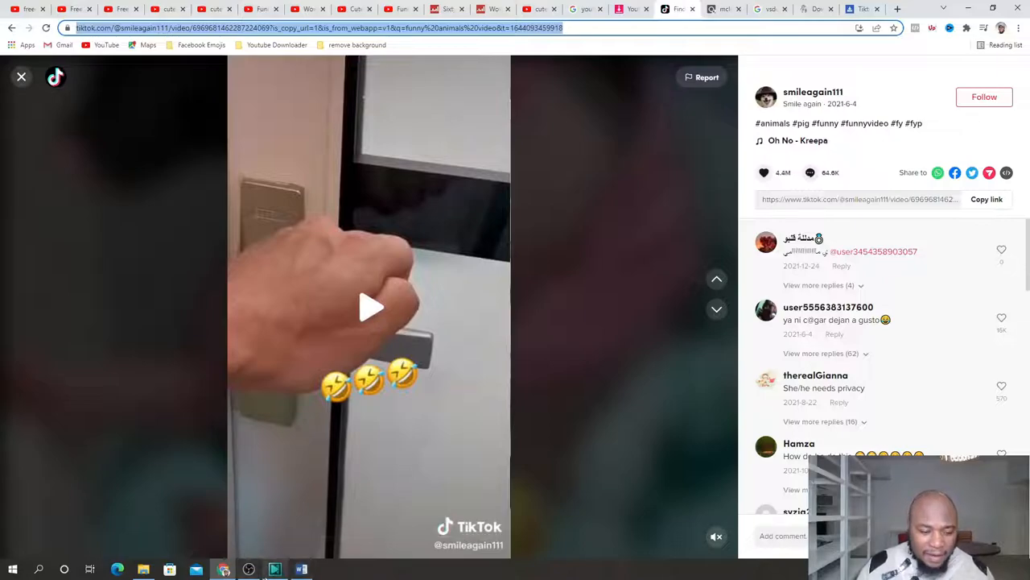
Return to the ClickBank affiliate Marketplace page
click(274, 569)
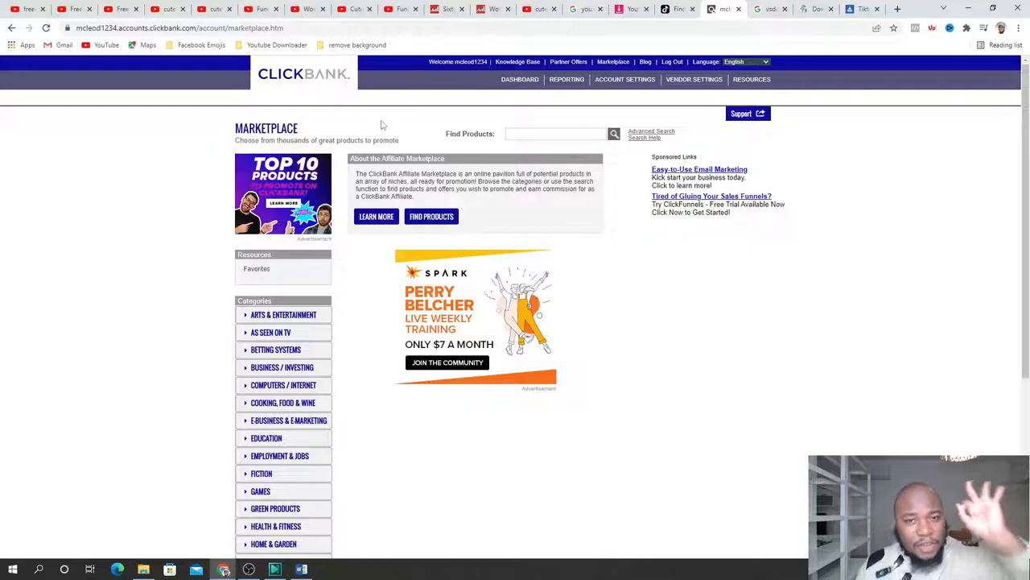
mouse_move(396, 105)
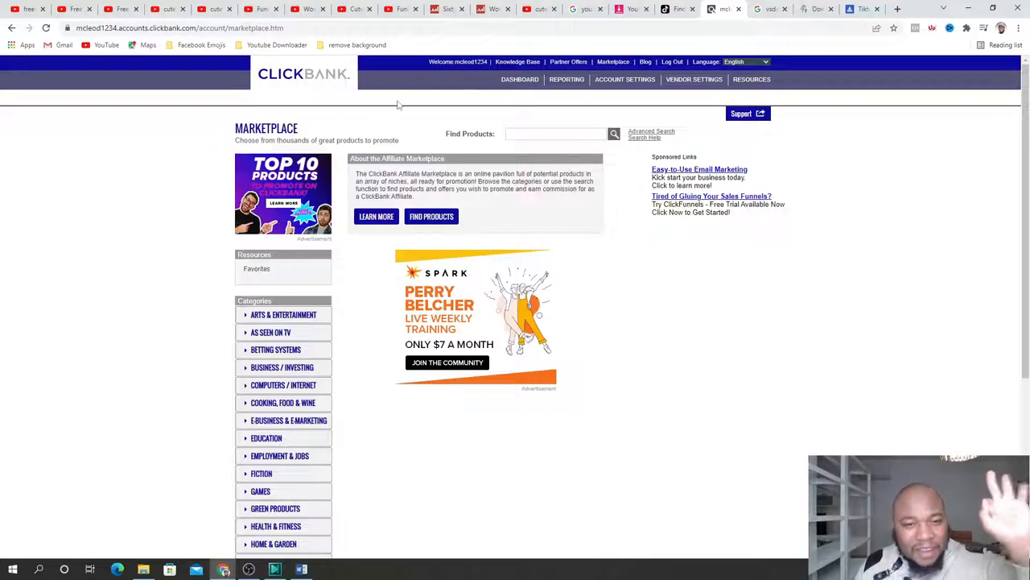